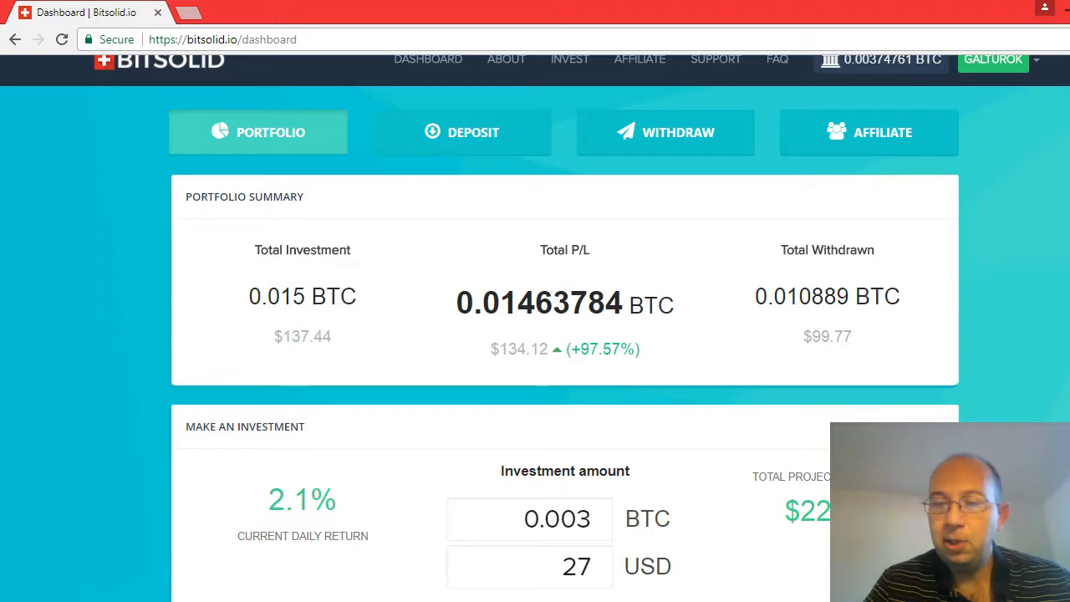
- Scroll through the Bitsolid.io page to review account details before withdrawing
scroll("down", 3)
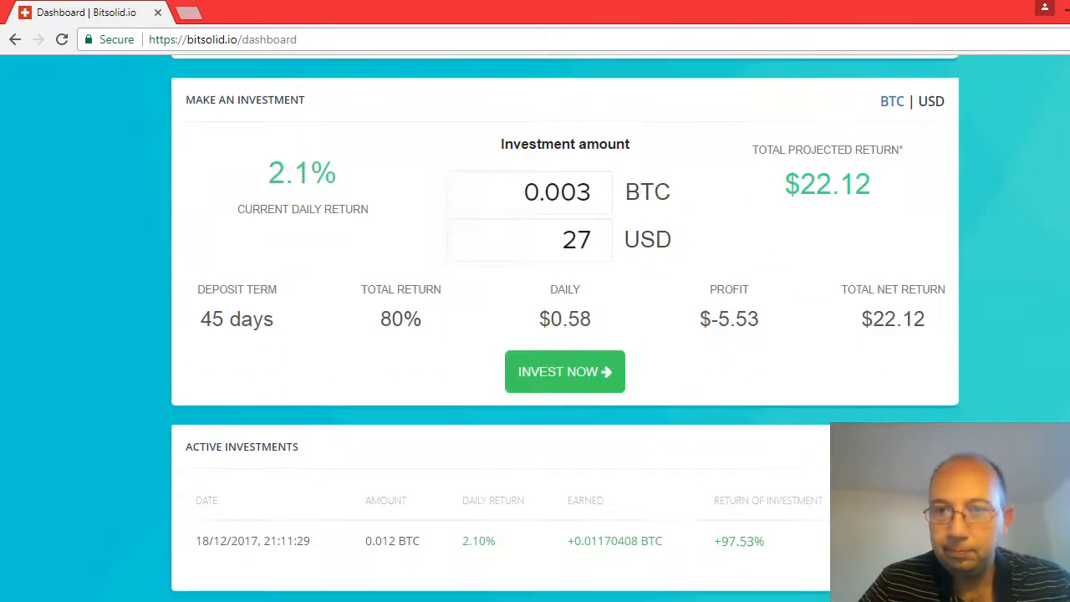
scroll("down", 3)
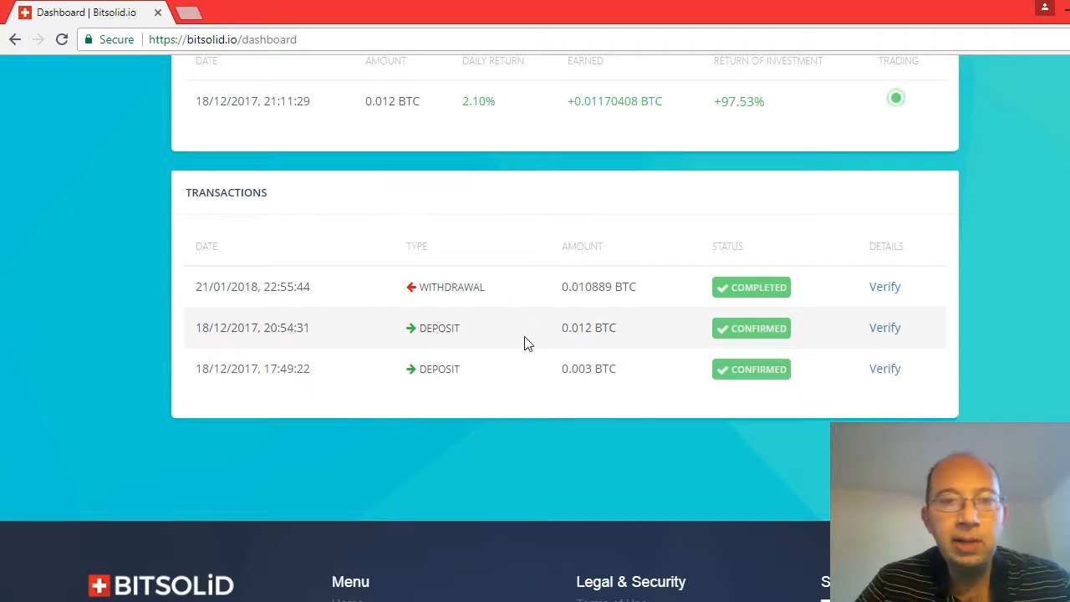
mouse_move(422, 344)
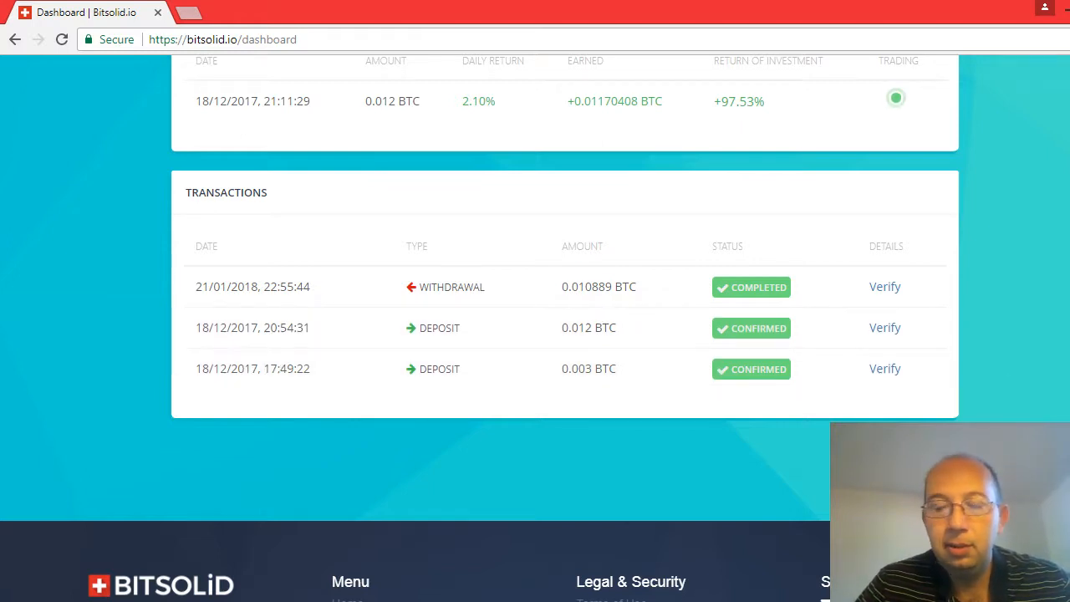
scroll("up", 3)
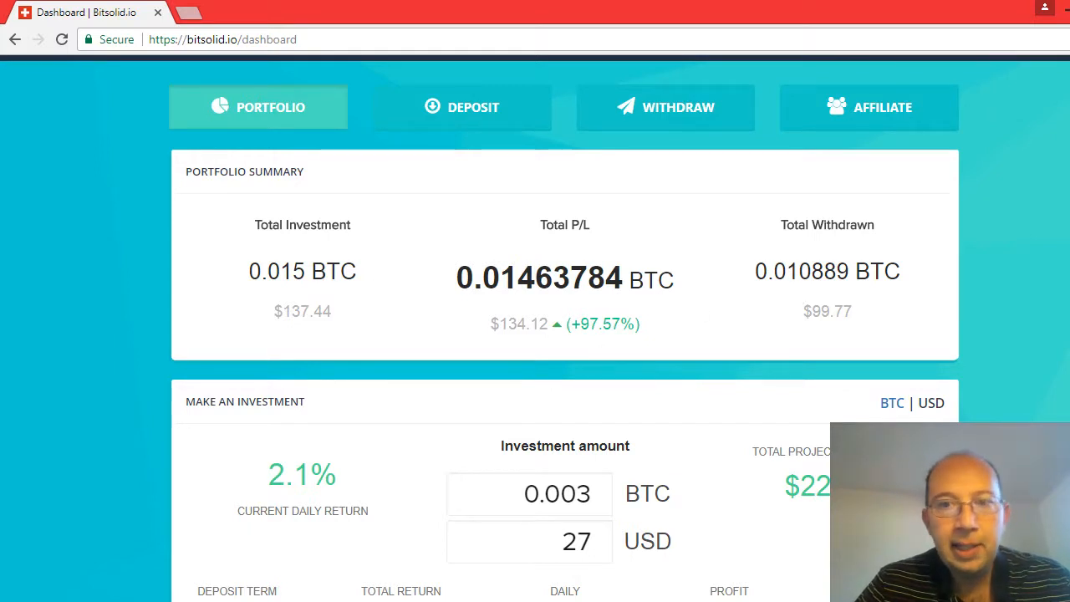
scroll("down", 3)
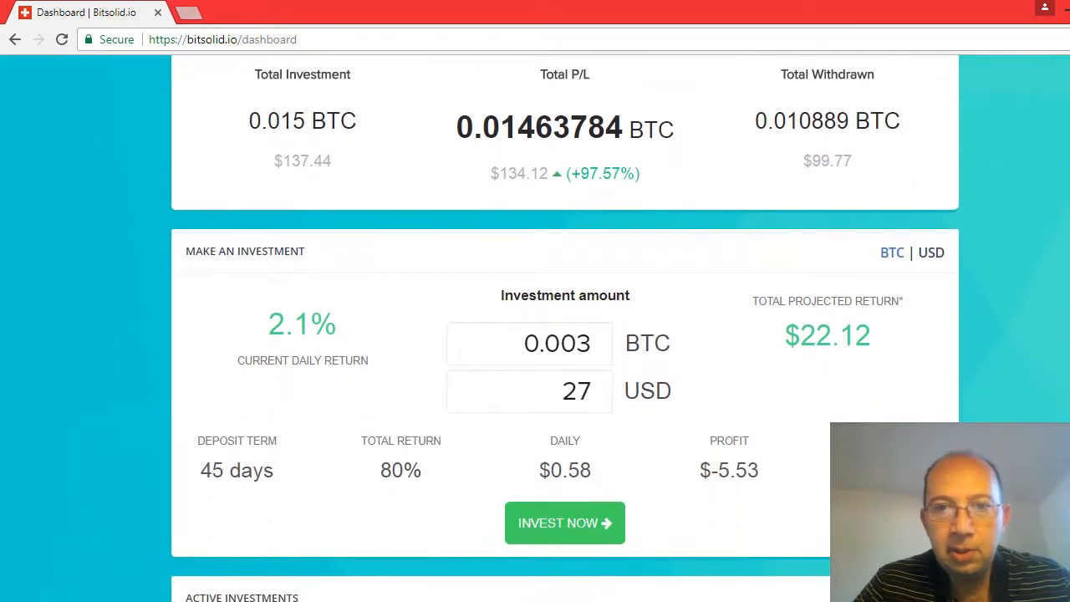
scroll("down", 3)
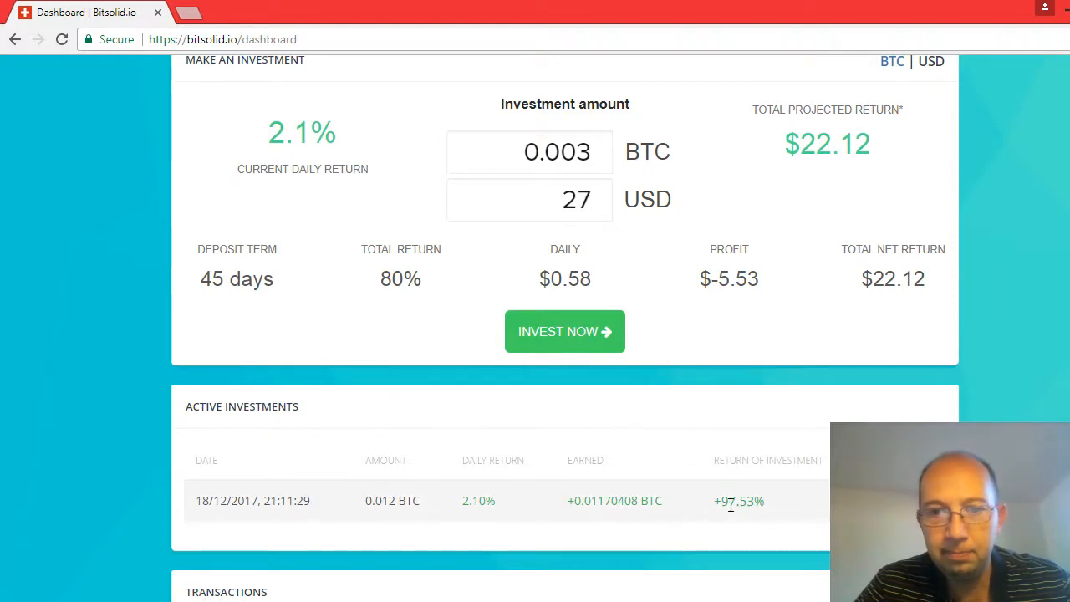
mouse_move(606, 539)
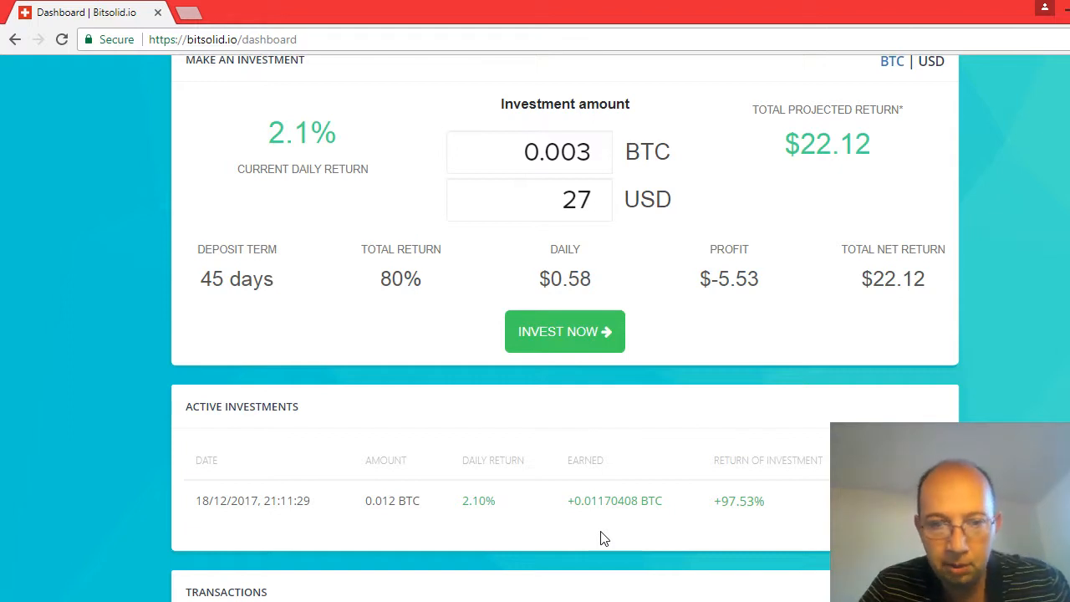
mouse_move(642, 518)
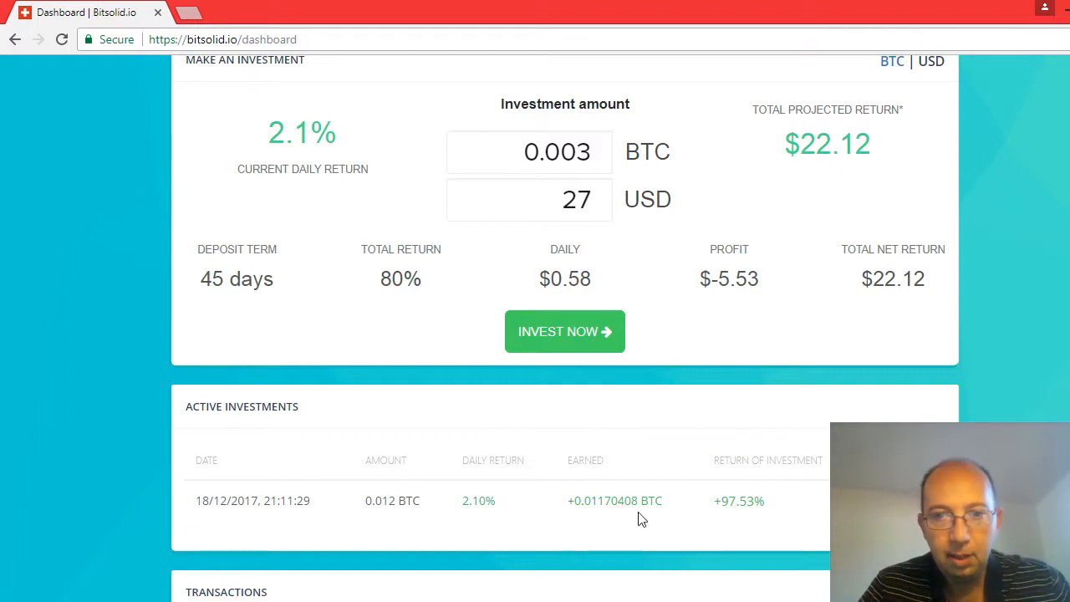
scroll("up", 3)
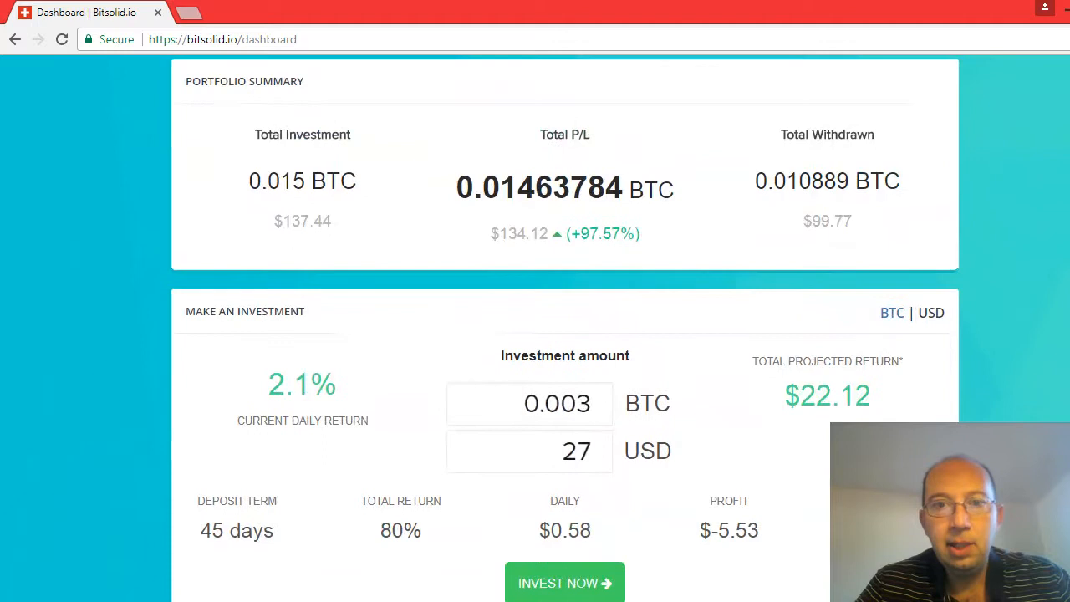
scroll("up", 3)
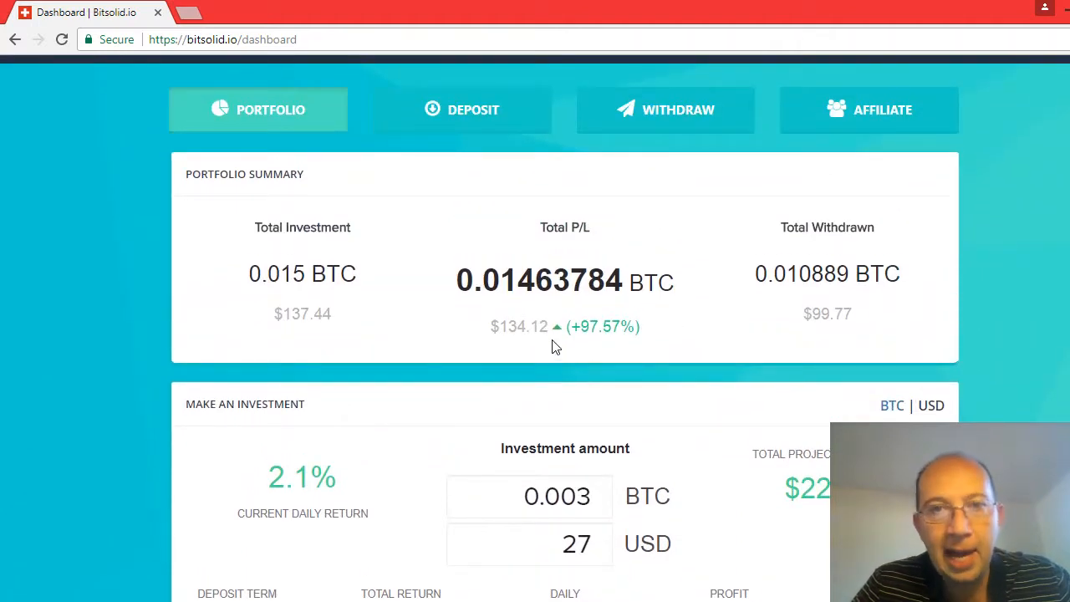
mouse_move(605, 343)
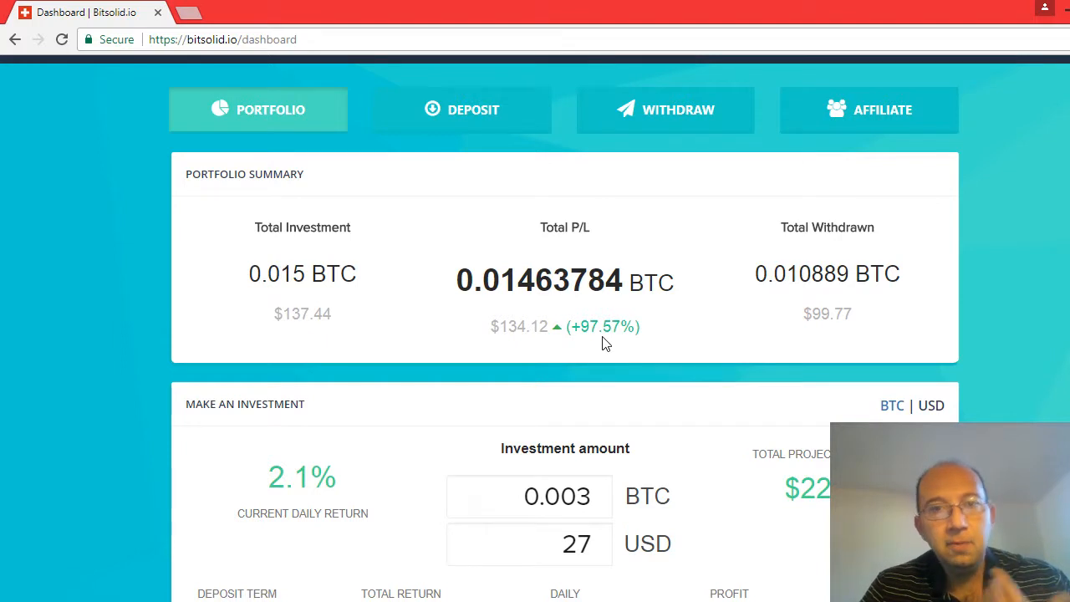
mouse_move(326, 301)
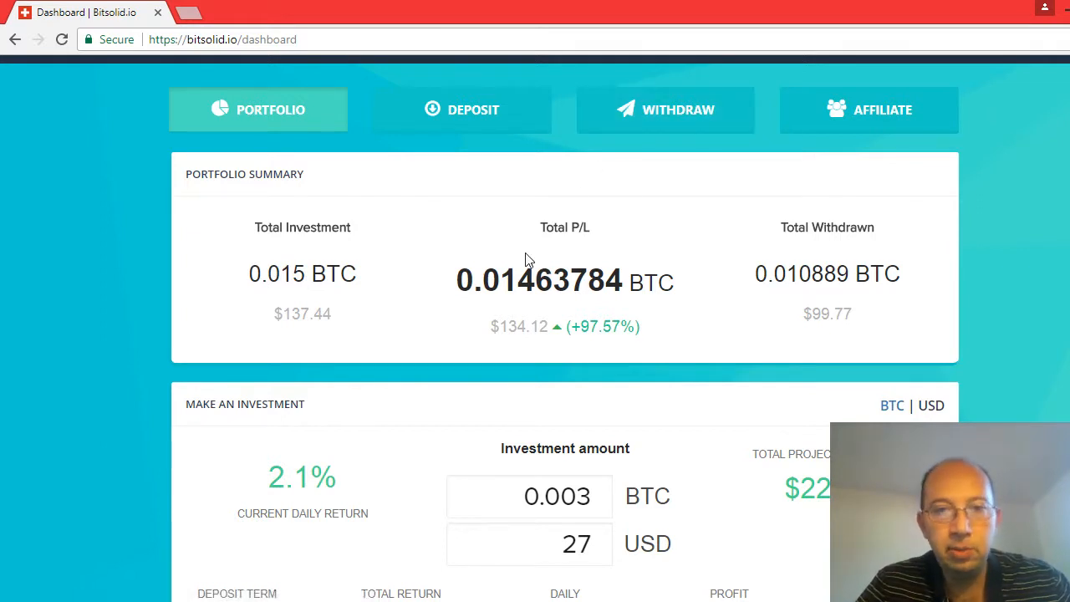
mouse_move(512, 391)
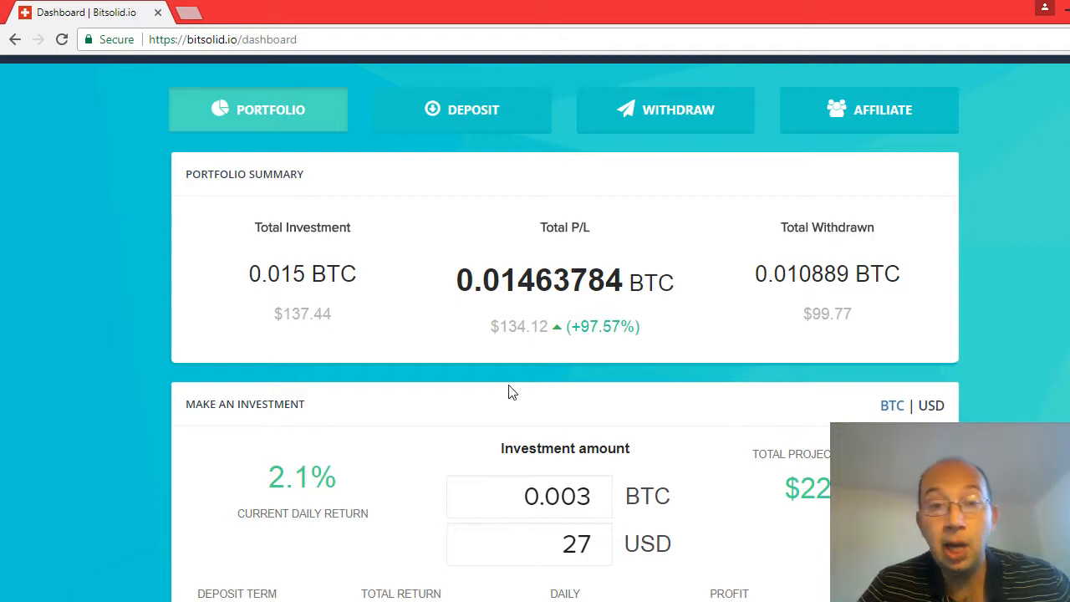
mouse_move(602, 321)
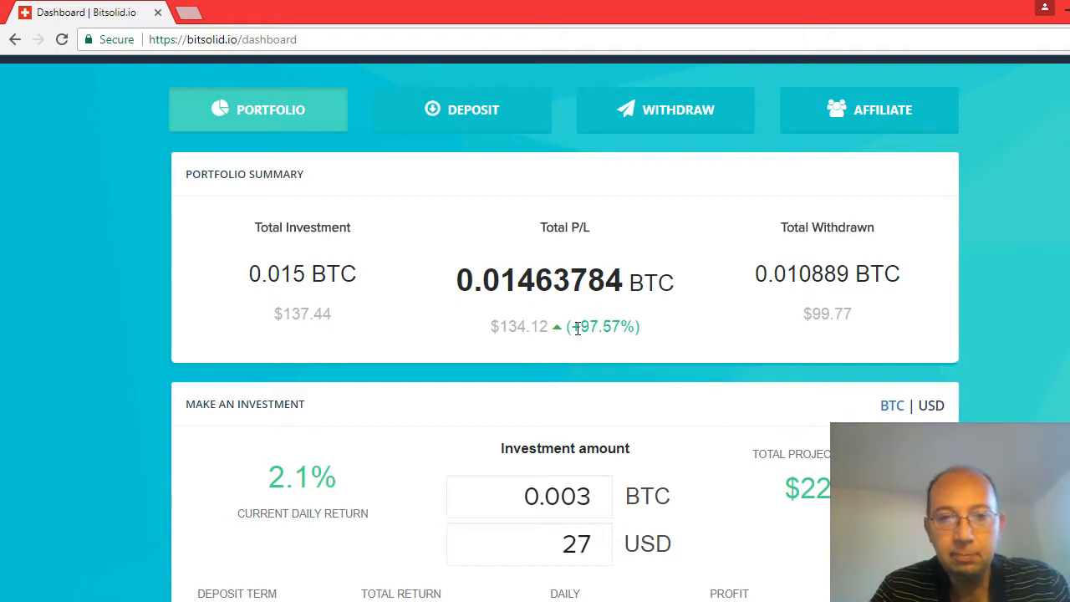
mouse_move(721, 166)
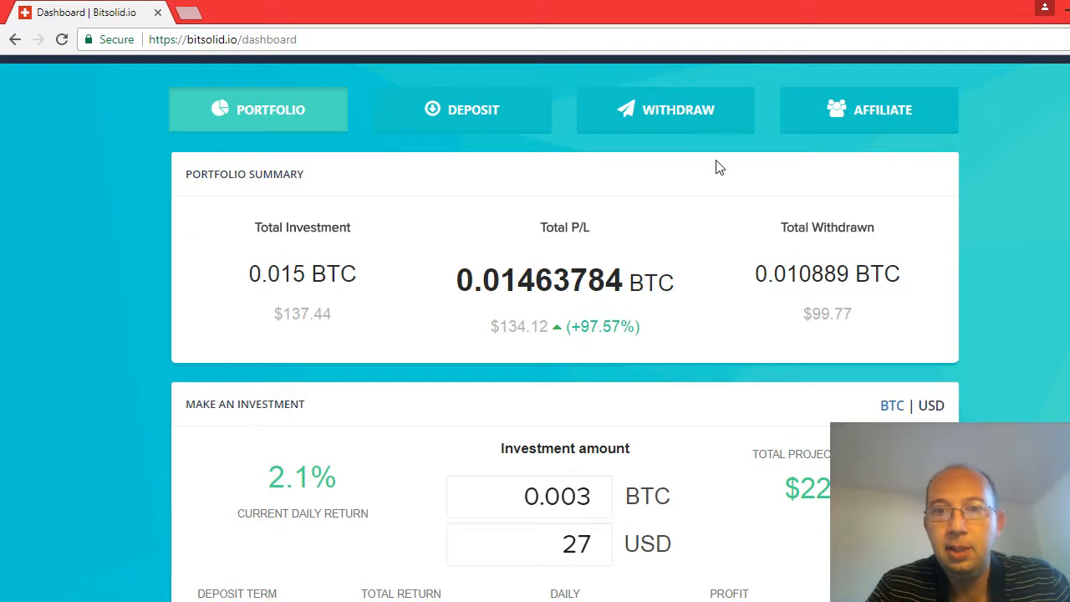
- View the Withdraw page showing the 0.003749 BTC balance, form and completed 0.010889 BTC withdrawal
left_click(666, 110)
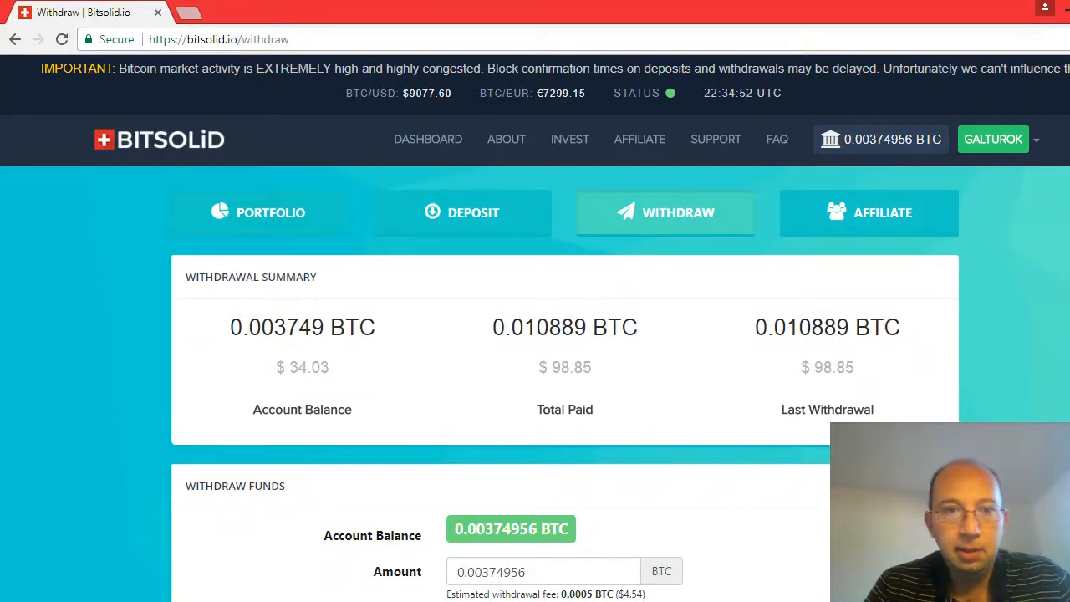
scroll("down", 3)
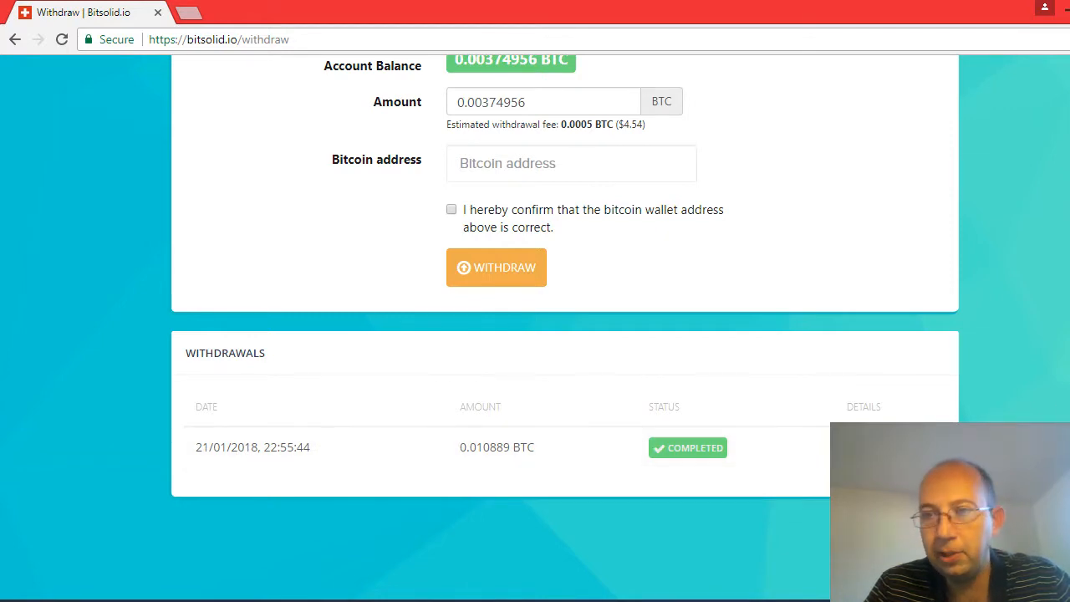
scroll("up", 3)
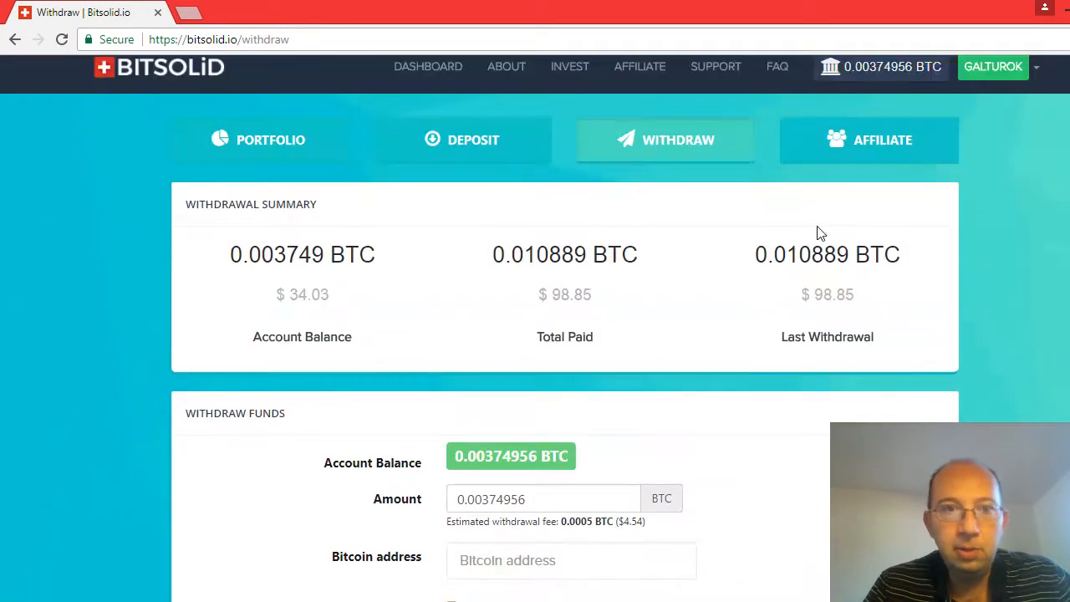
left_click(257, 140)
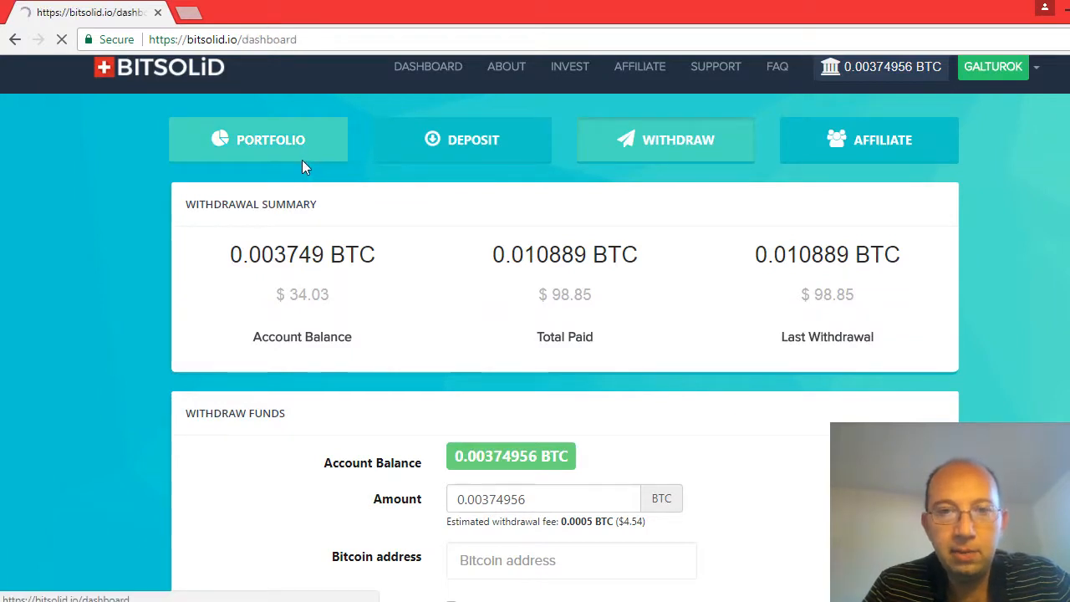
- Review the portfolio dashboard's expired 0.012 BTC investment with 97.55% return and transactions
left_click(257, 140)
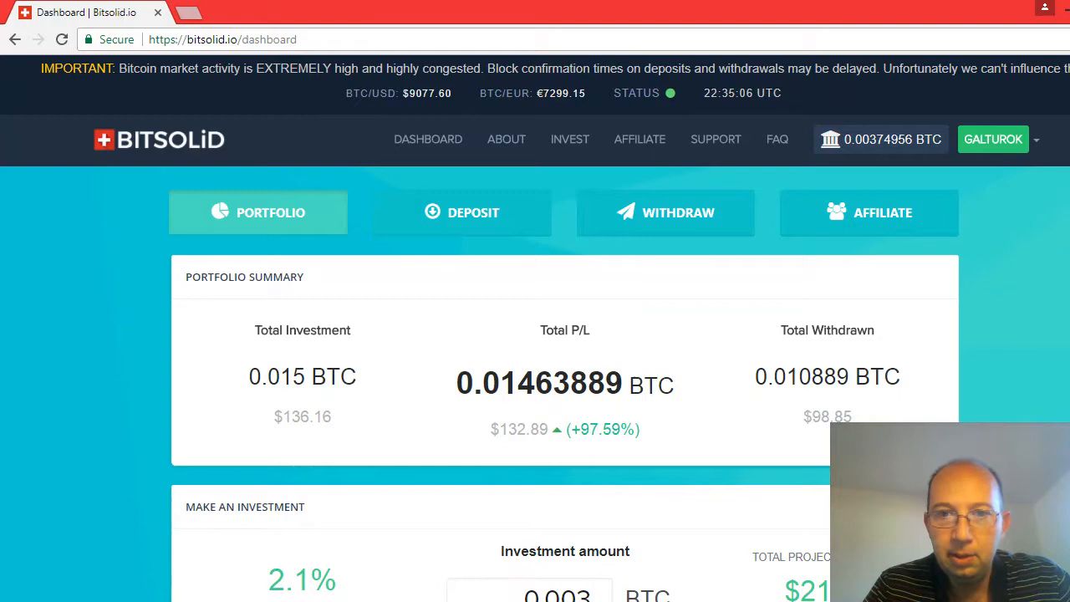
scroll("down", 3)
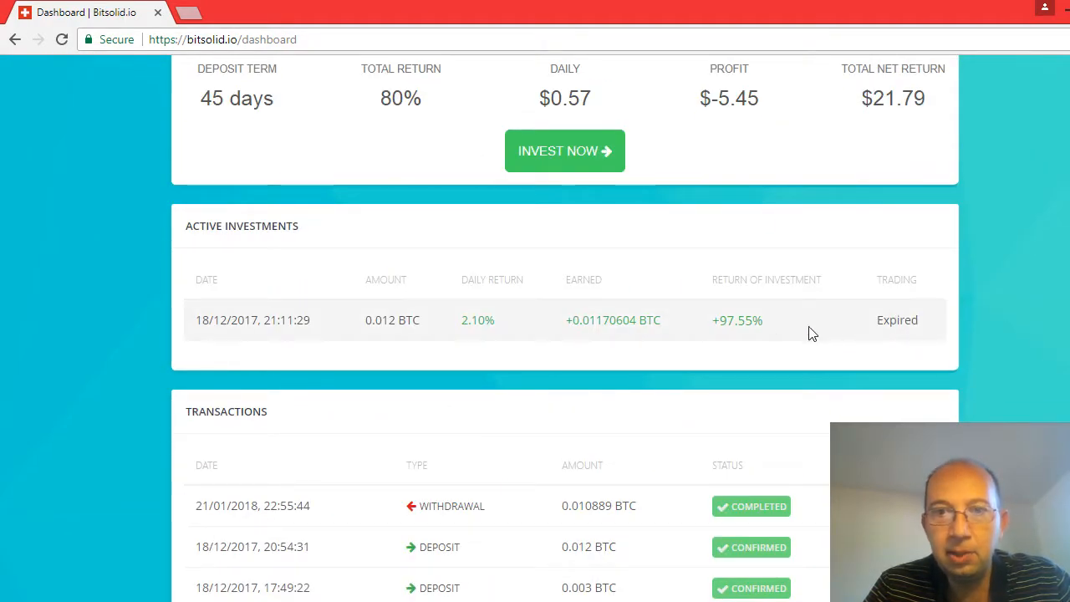
mouse_move(686, 321)
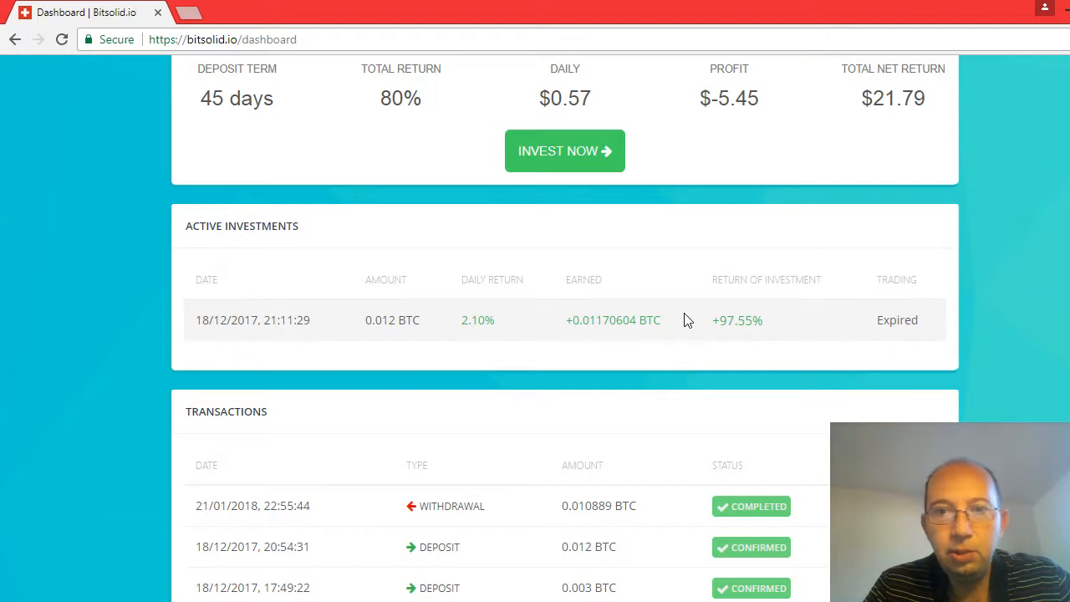
mouse_move(618, 321)
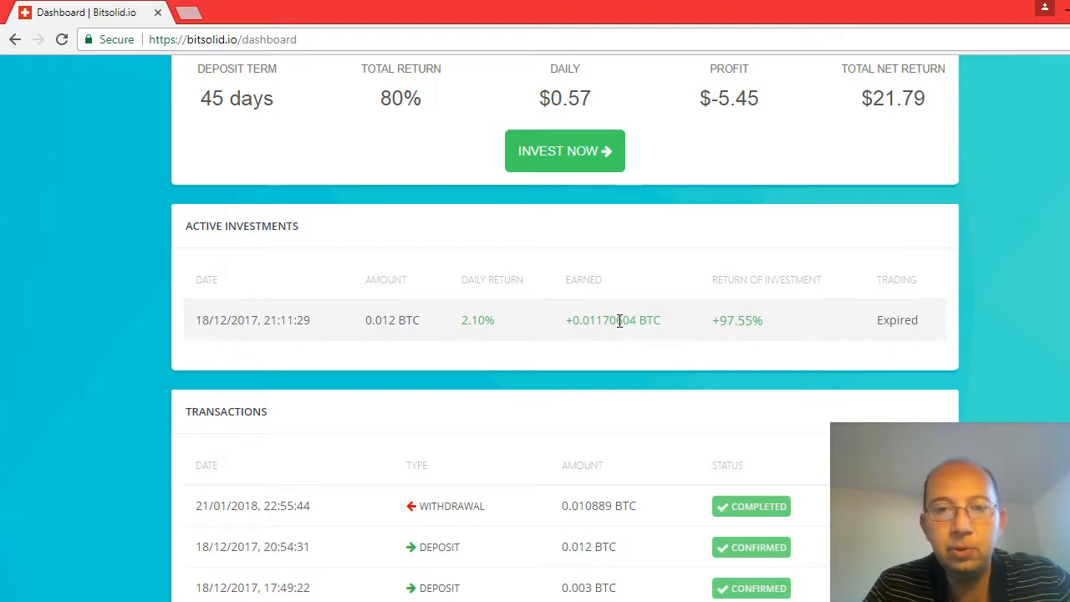
mouse_move(625, 321)
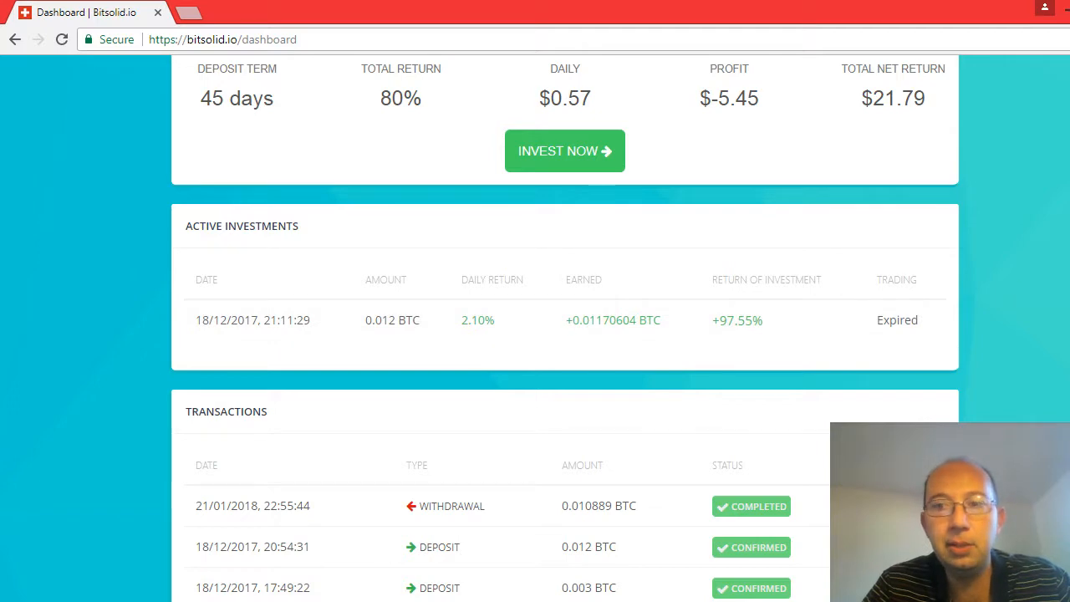
scroll("up", 3)
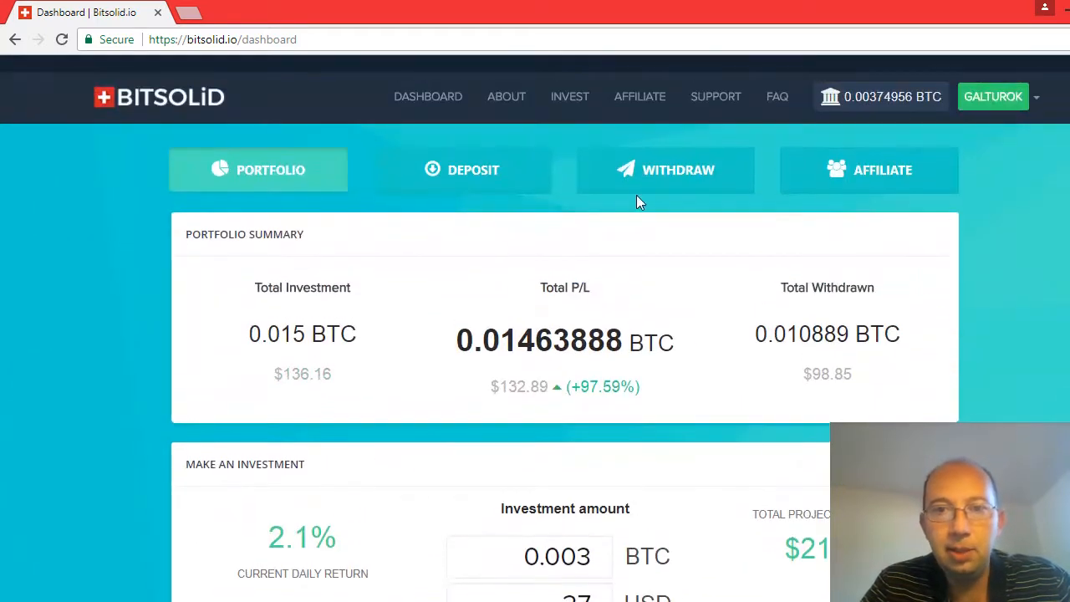
- Withdraw the full 0.00374956 BTC balance to the saved Bitcoin address, confirmed correct
left_click(665, 171)
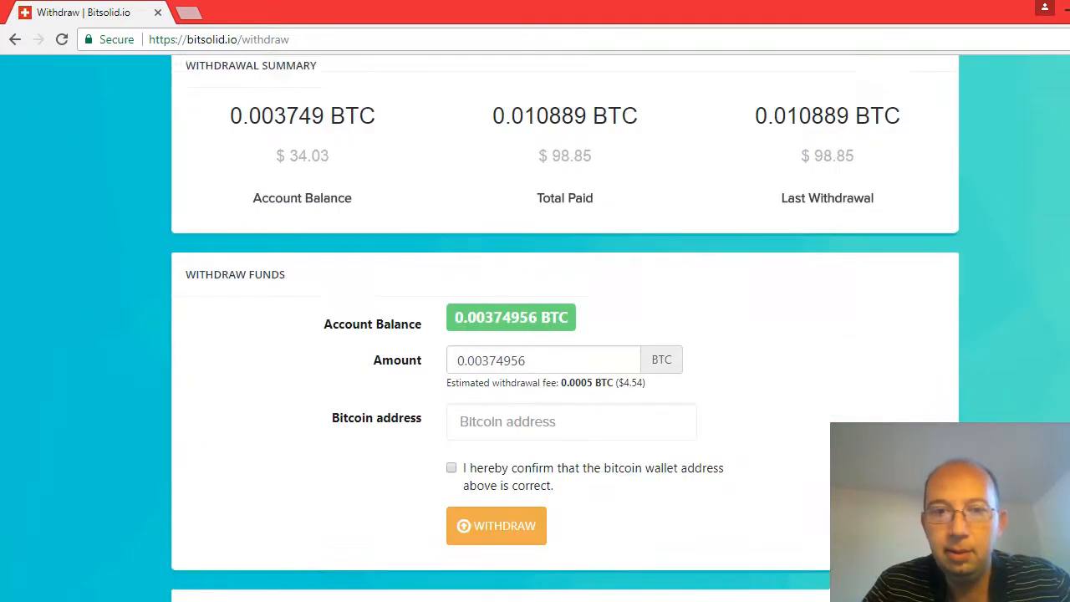
scroll("down", 3)
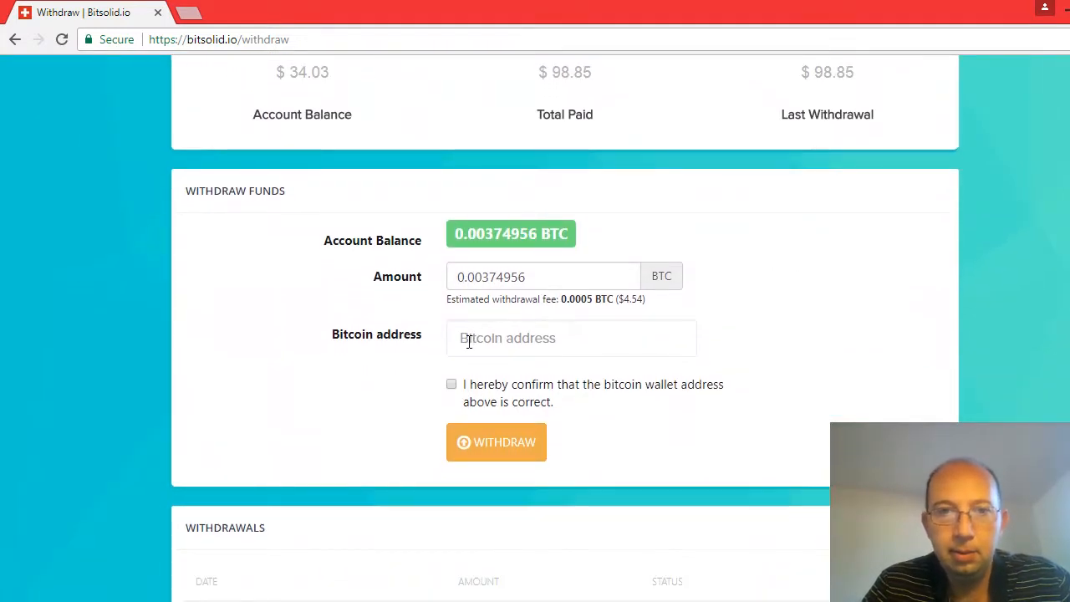
left_click(572, 337)
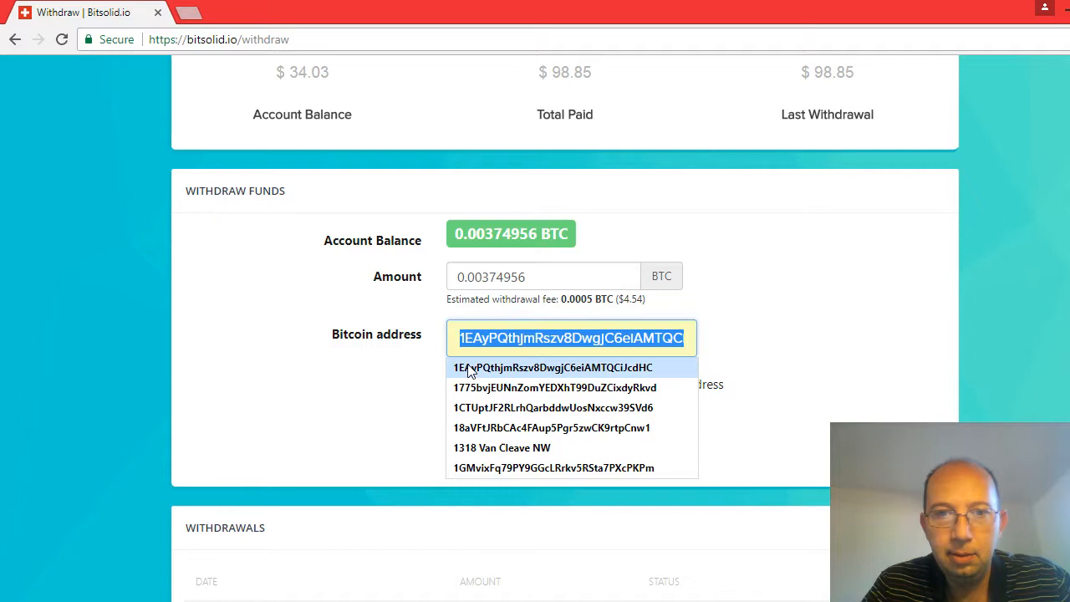
left_click(552, 368)
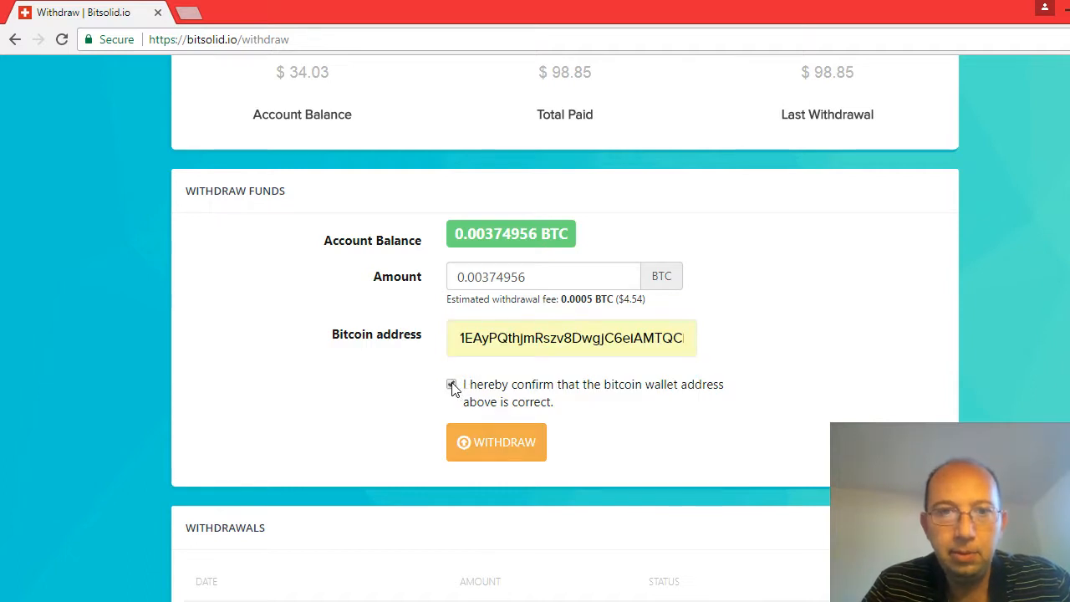
left_click(451, 383)
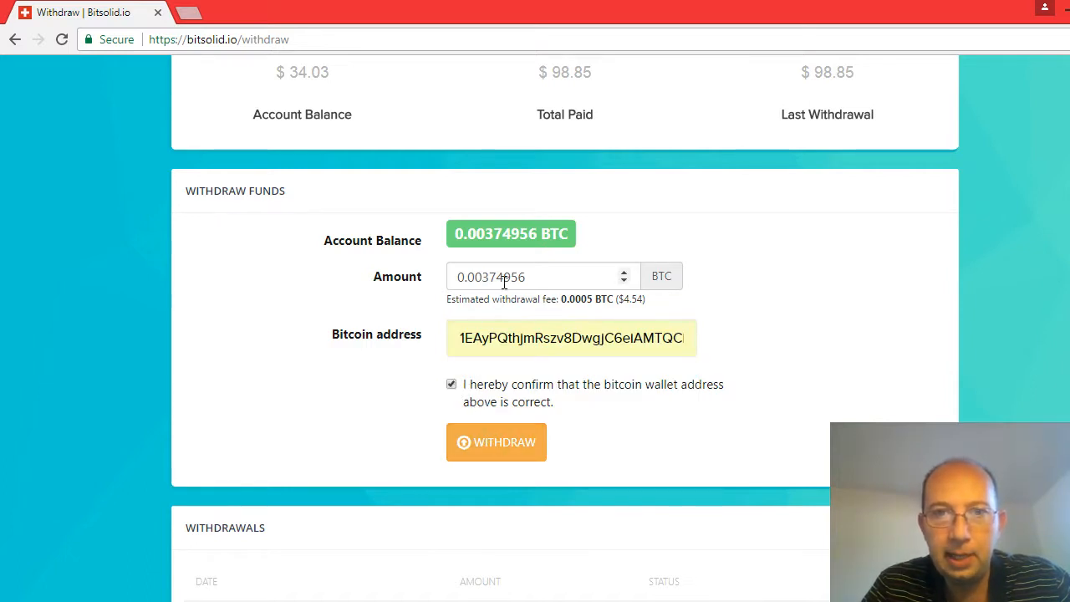
mouse_move(471, 454)
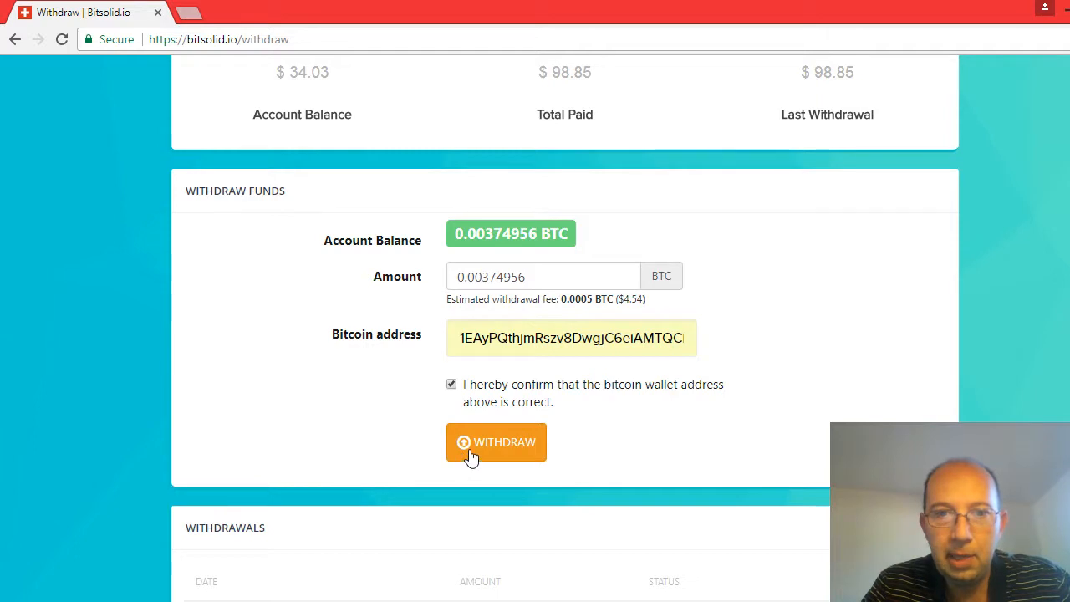
left_click(495, 442)
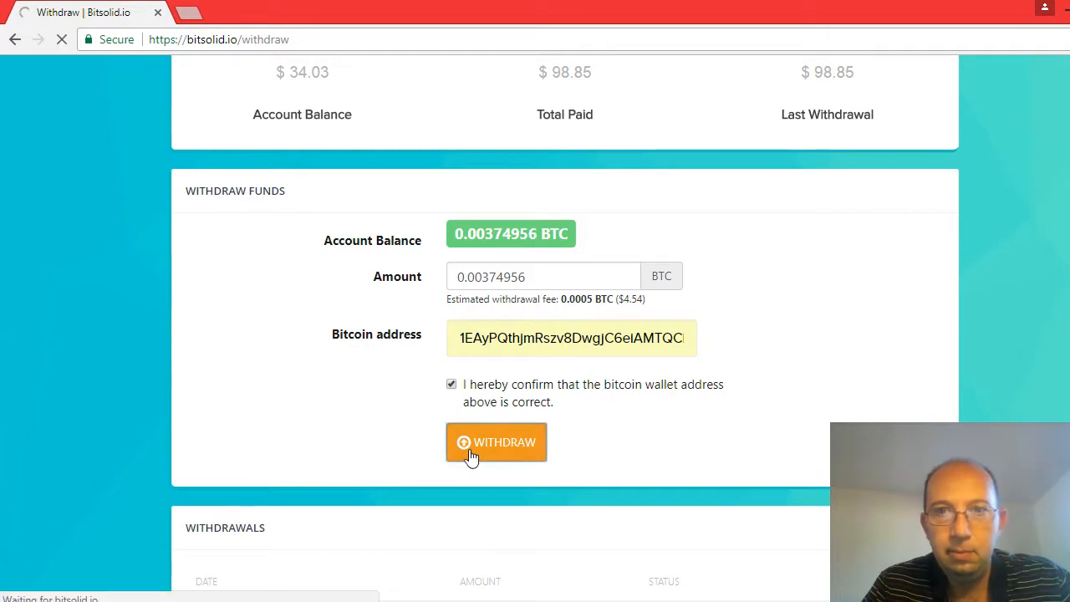
left_click(495, 441)
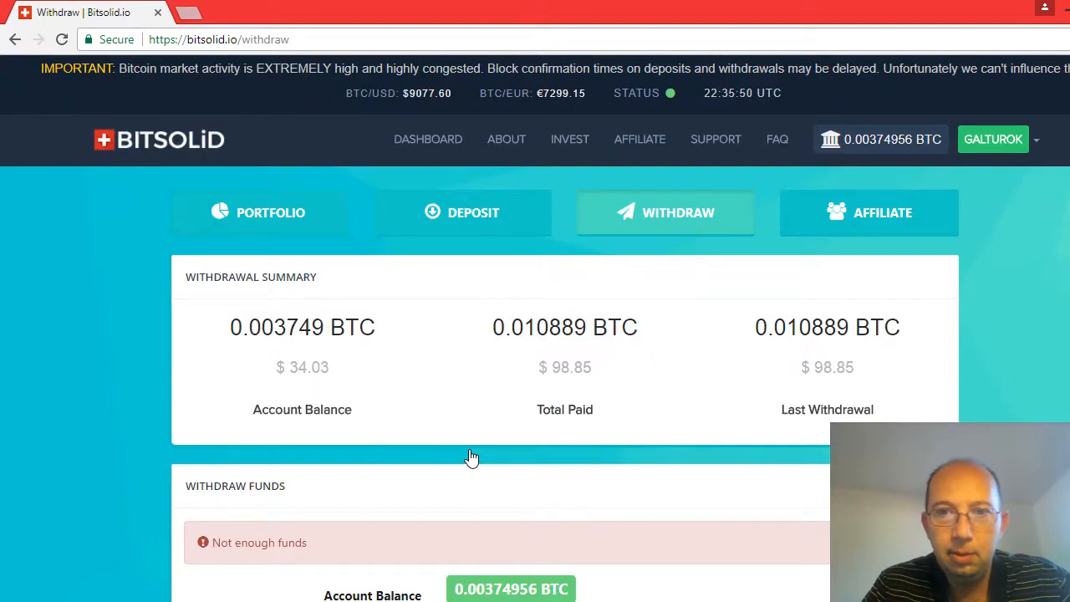
mouse_move(542, 472)
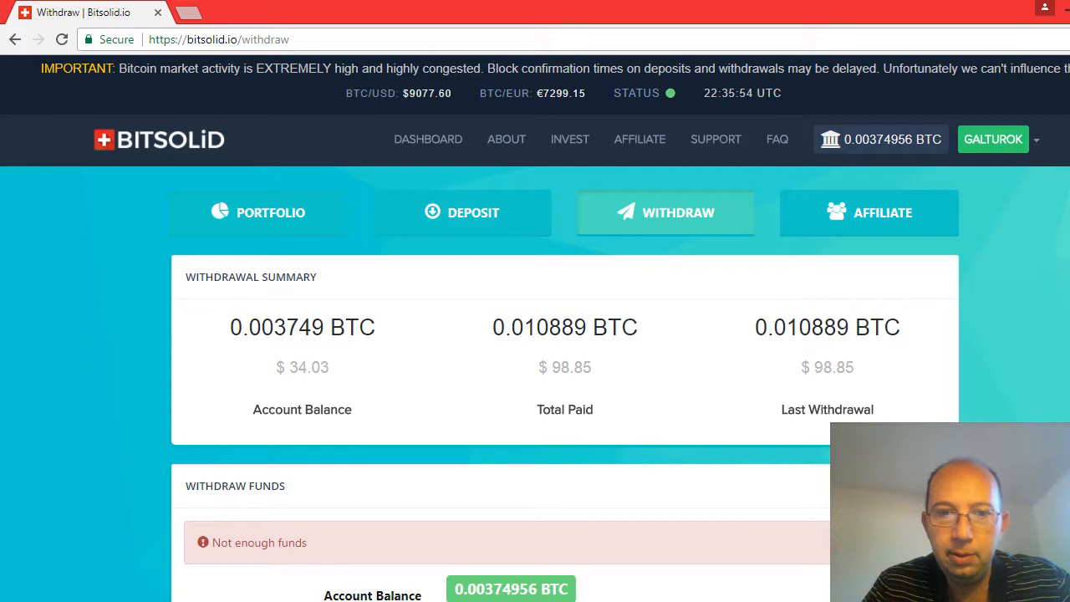
scroll("down", 3)
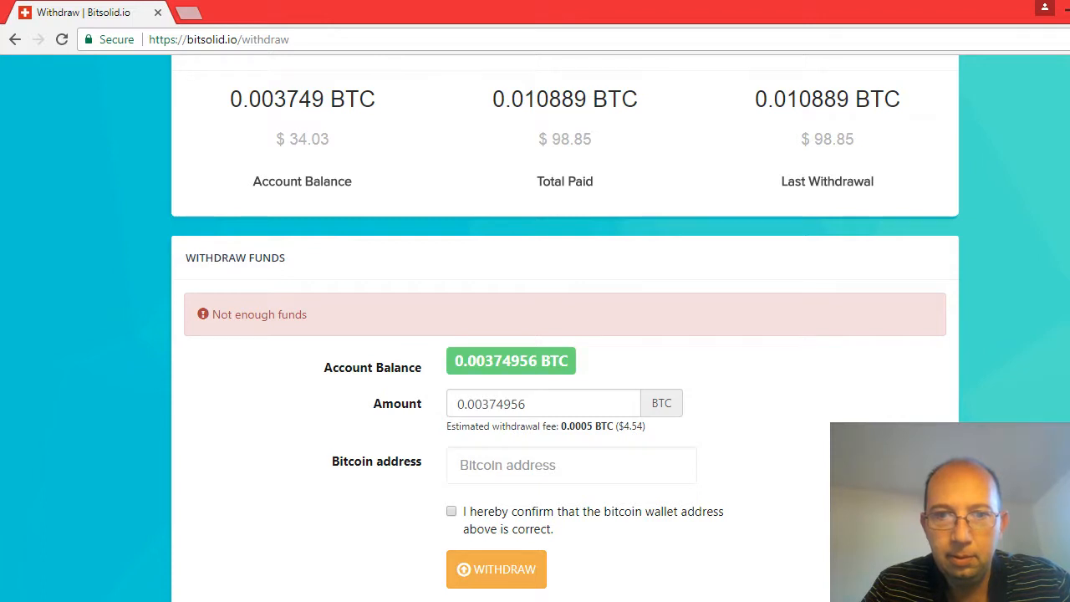
scroll("down", 3)
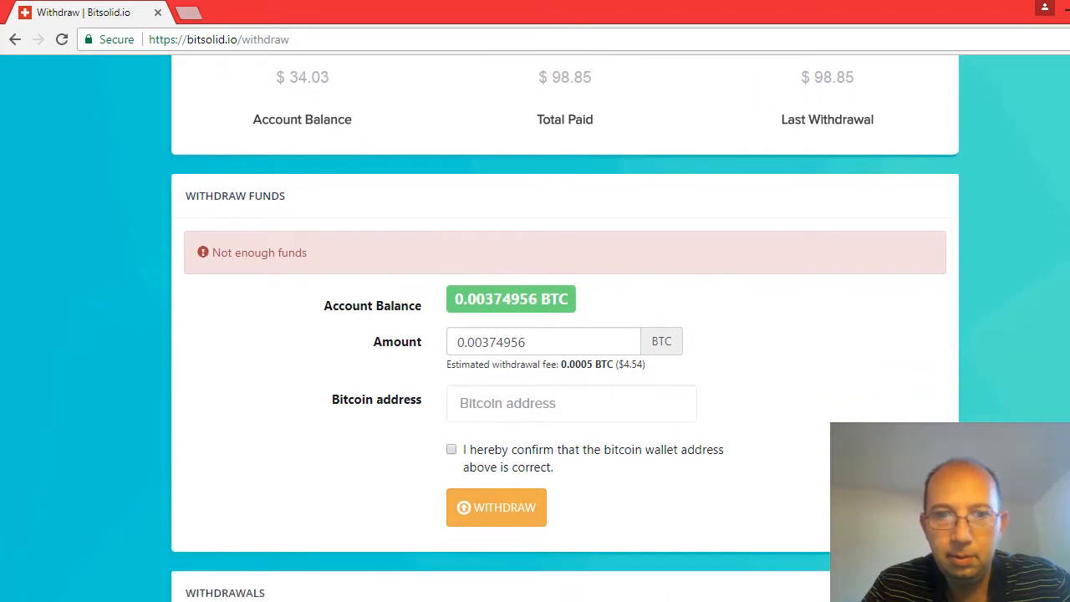
left_click(572, 403)
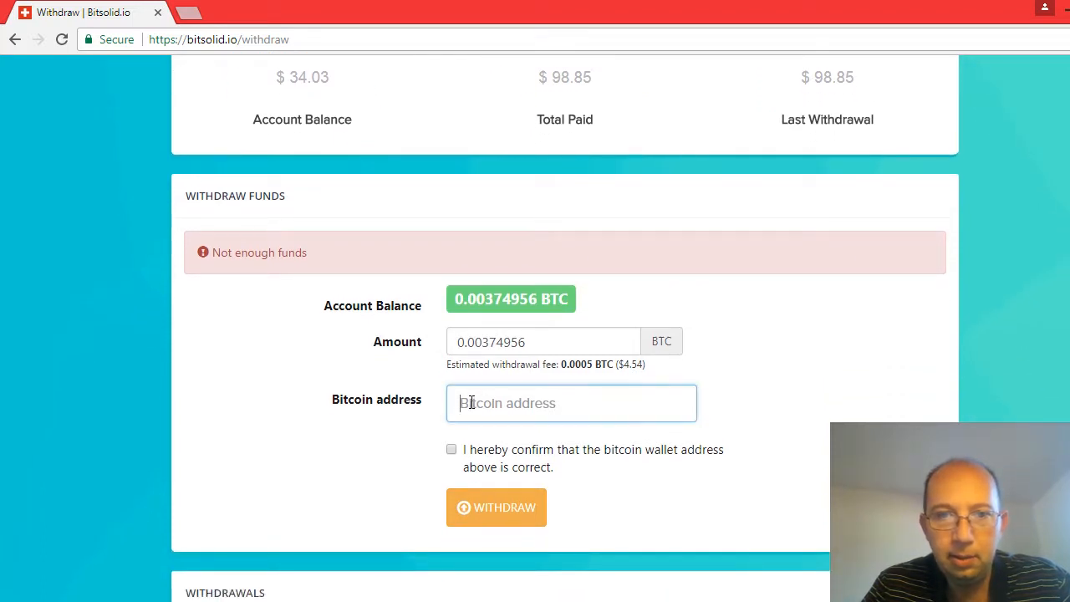
type("1EAyPQthJmRszv8DwgJC6eIAMTQC")
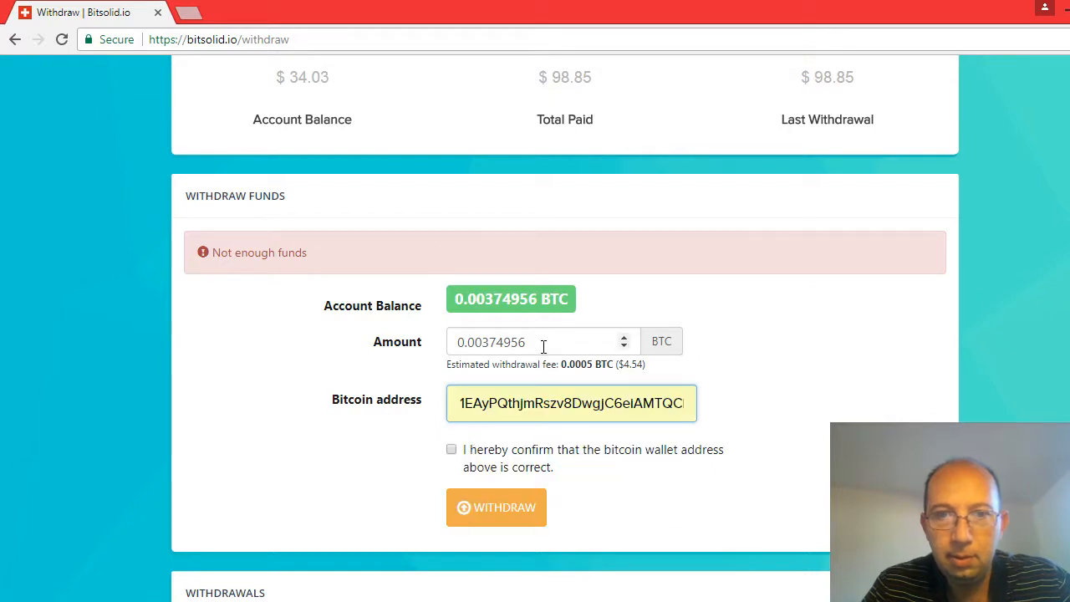
- Trim the amount to 0.00374950 BTC, confirm the address and resubmit the withdrawal
left_click(518, 341)
type("0.00374950")
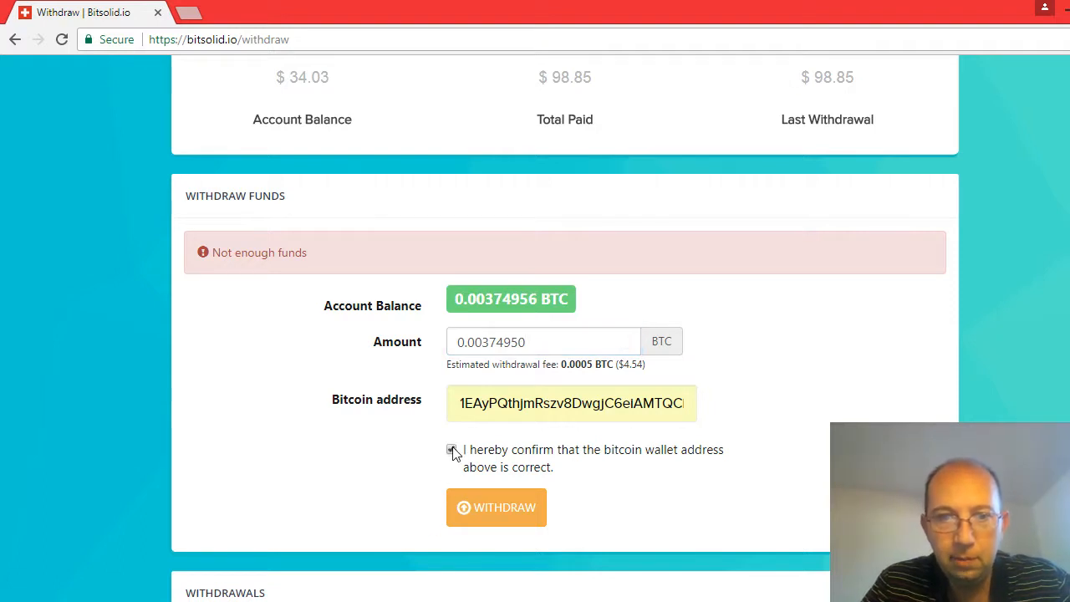
left_click(452, 448)
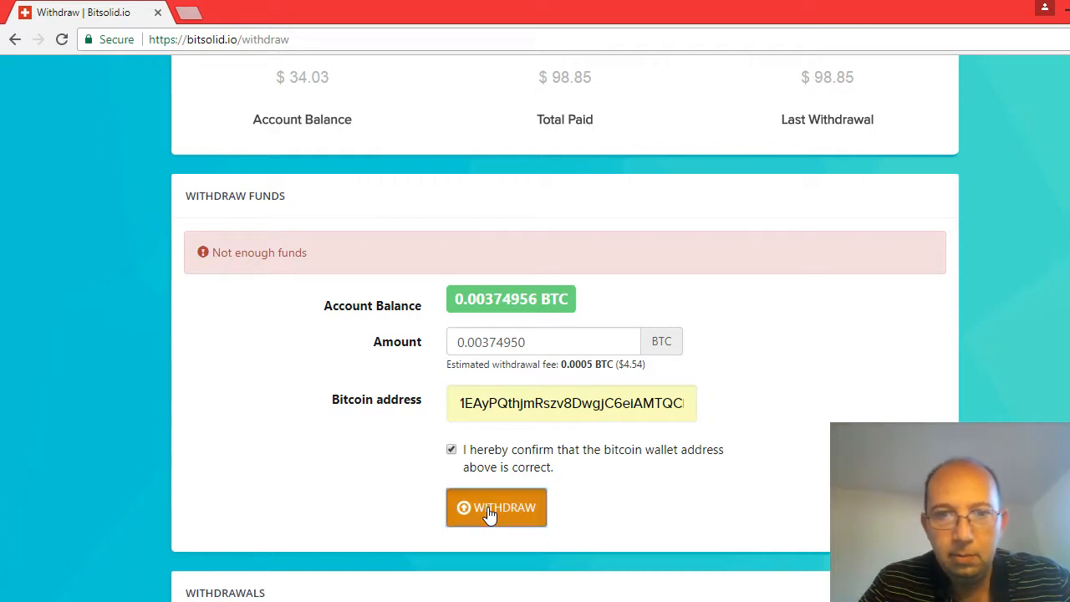
left_click(495, 508)
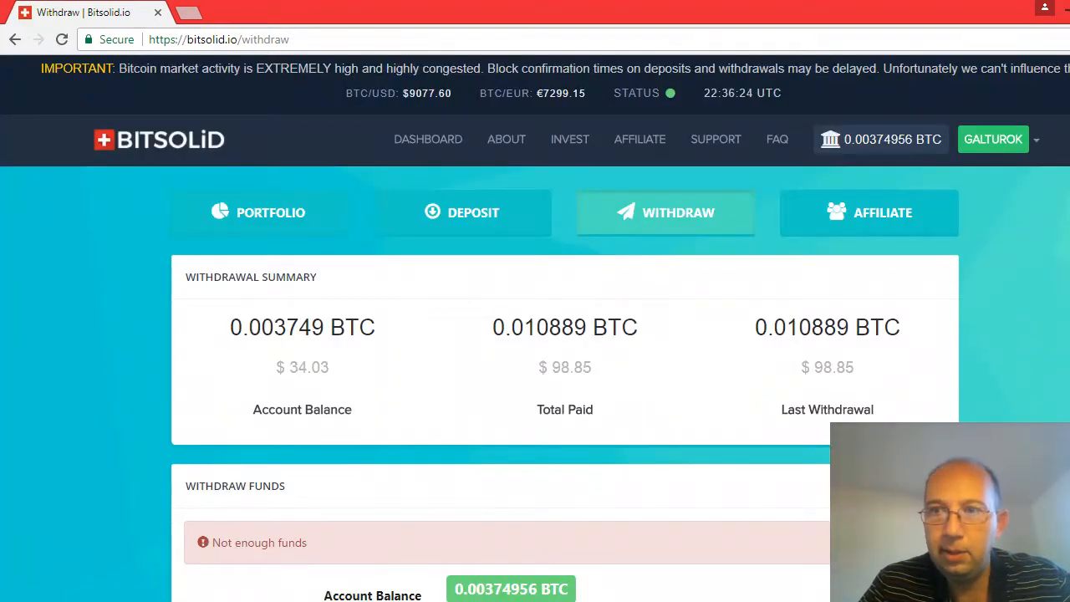
- Check the Withdrawals list below the form for the failed attempt
scroll("down", 3)
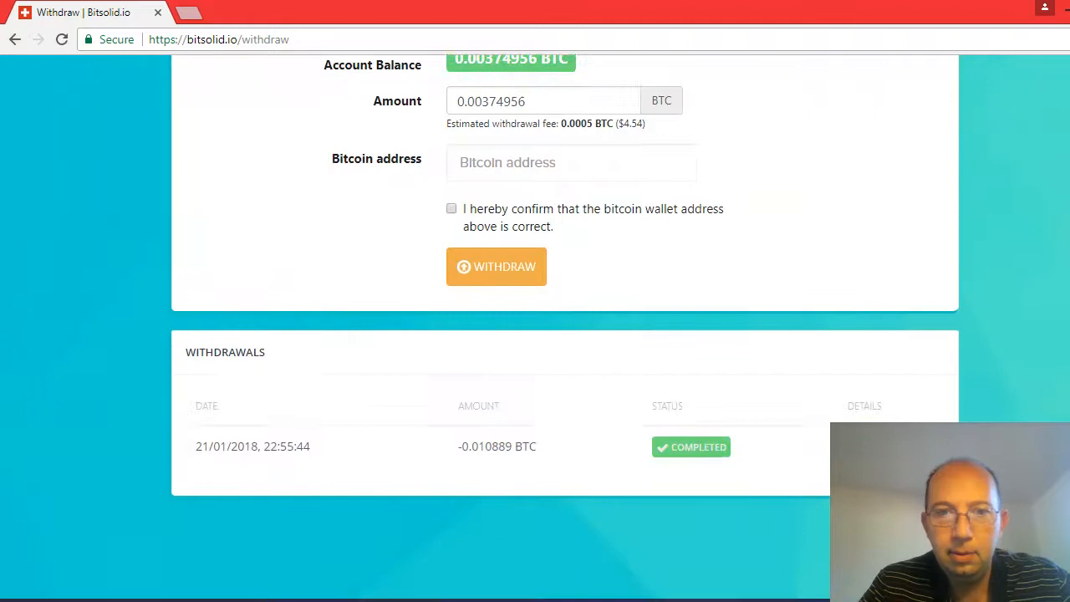
left_click(495, 265)
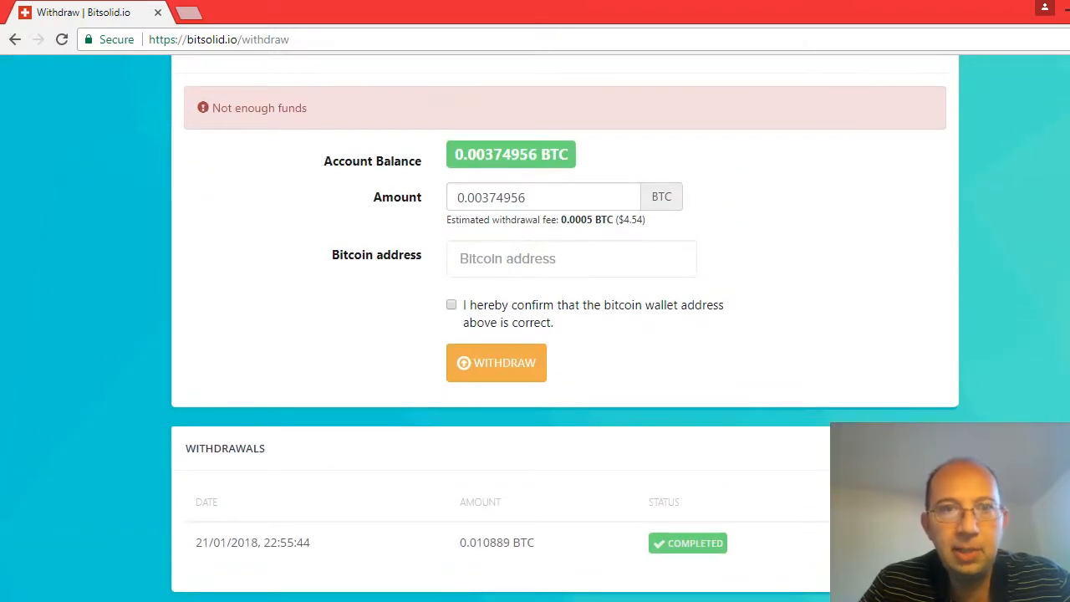
scroll("up", 3)
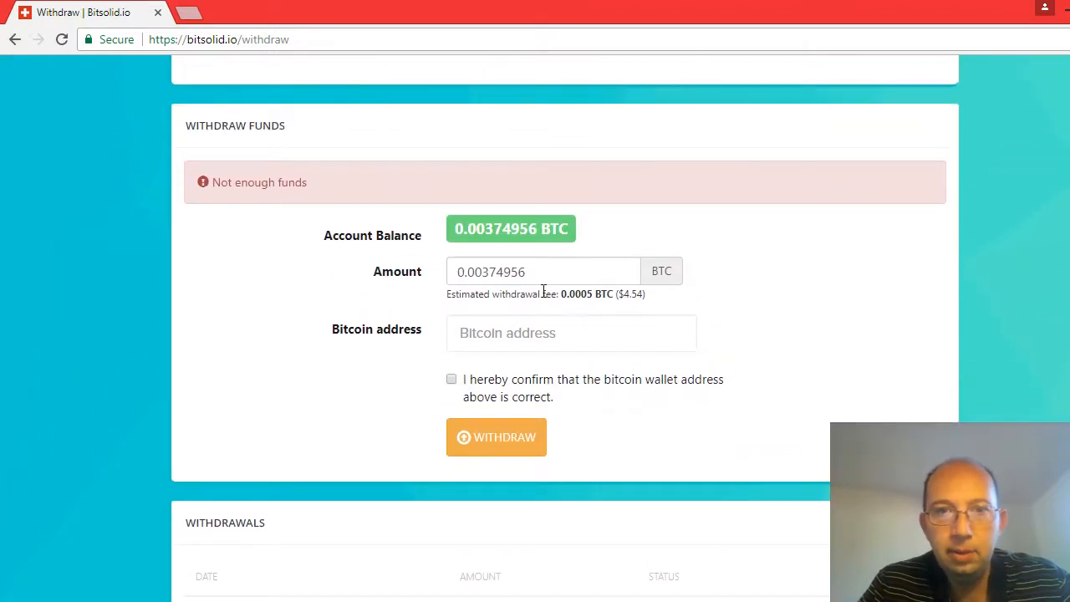
- Change the withdrawal amount to 0.00324956 BTC to leave room for the 0.0005 BTC fee
left_click(544, 271)
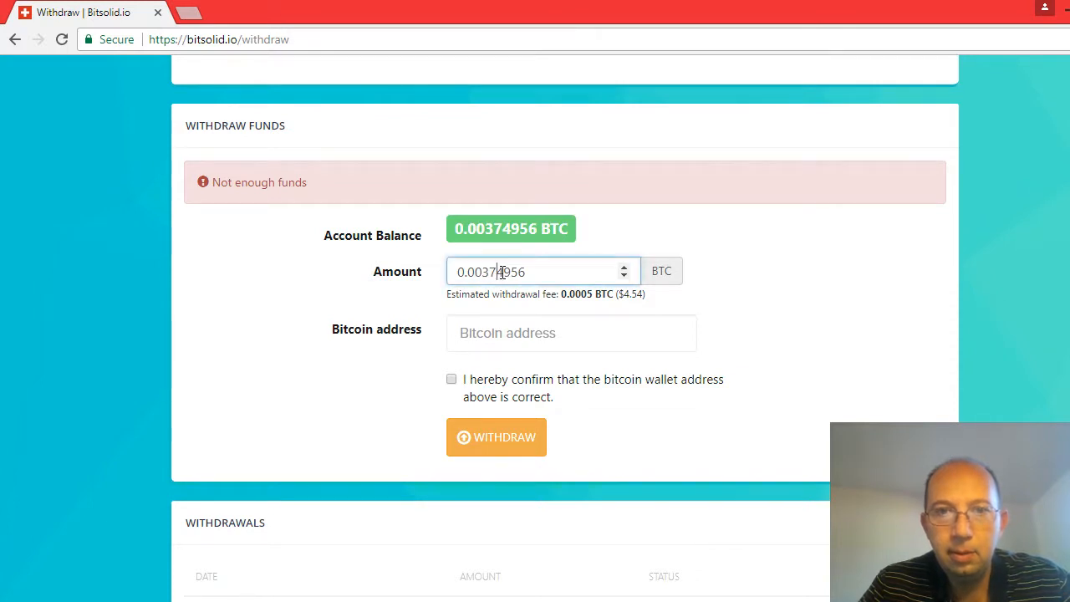
double_click(510, 271)
type("0.00370")
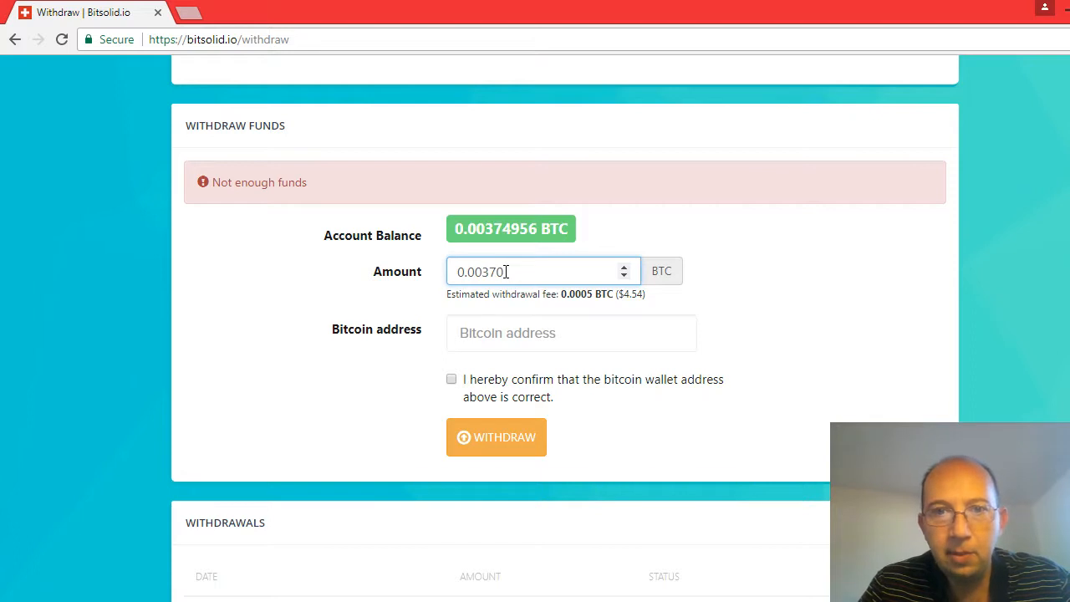
key("Backspace")
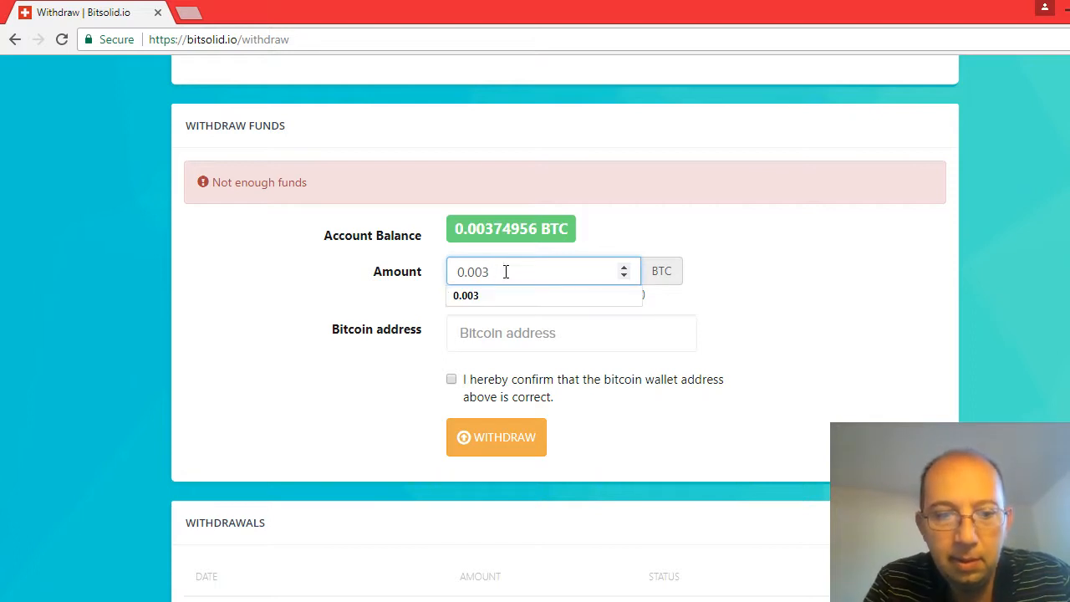
type("2")
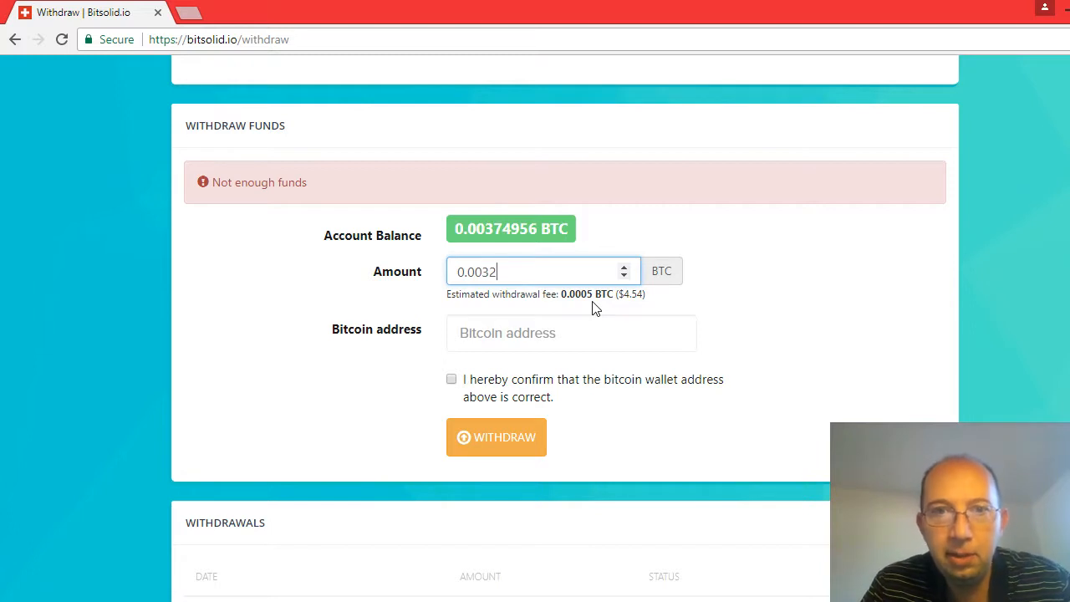
type("4")
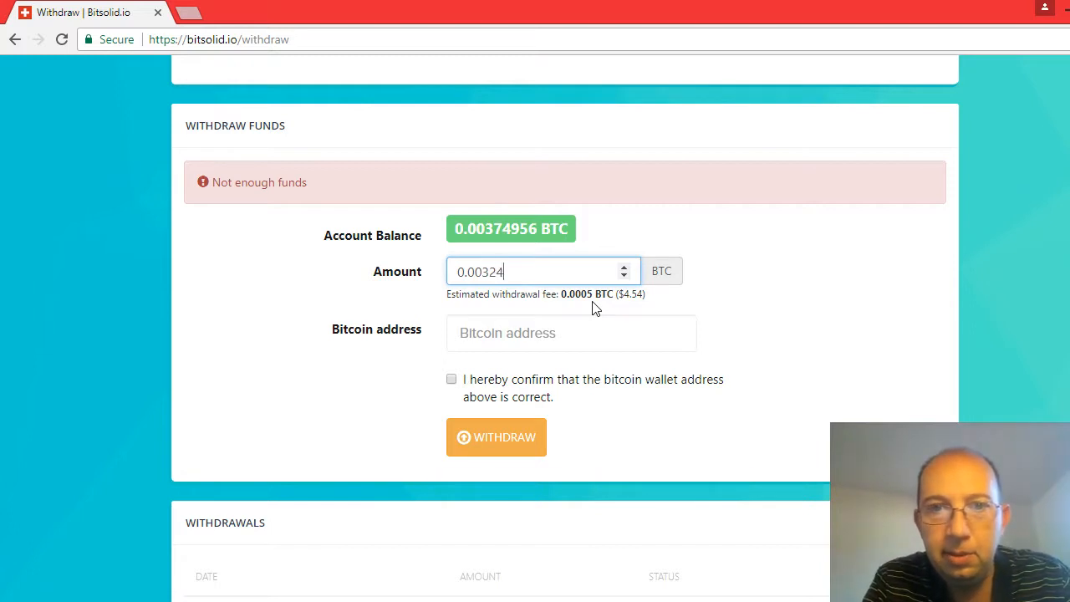
type("956")
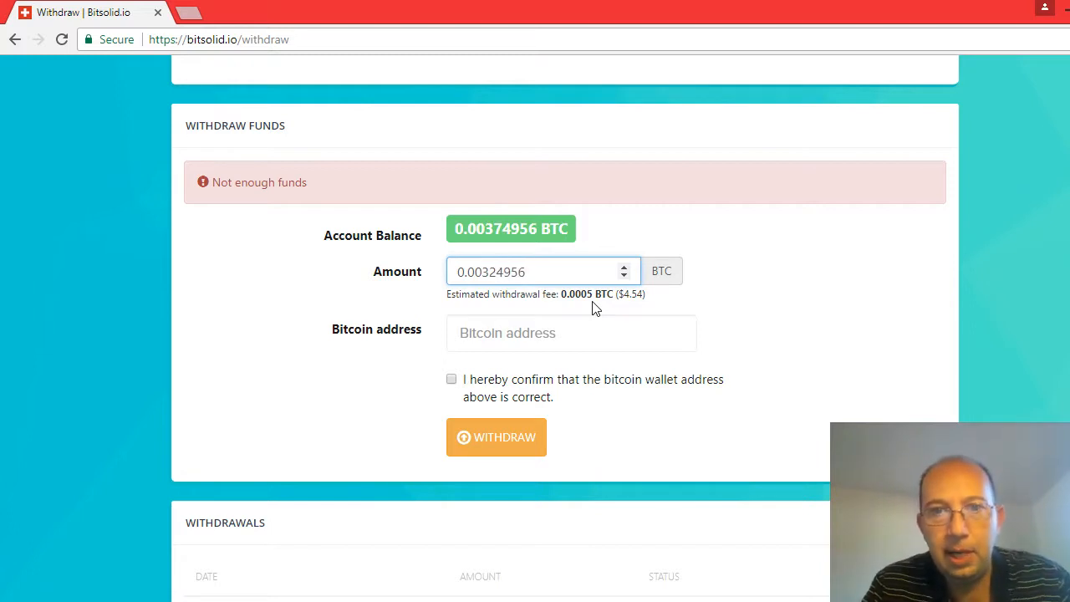
mouse_move(492, 291)
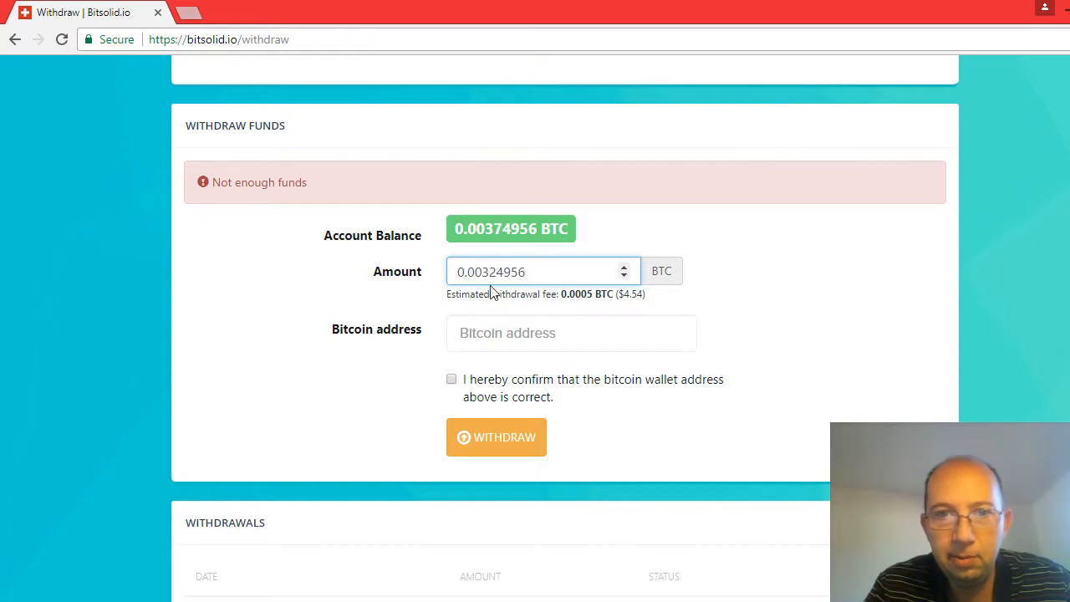
- Send 0.00324956 BTC to the saved Bitcoin wallet address, confirmed correct, via WITHDRAW
left_click(572, 333)
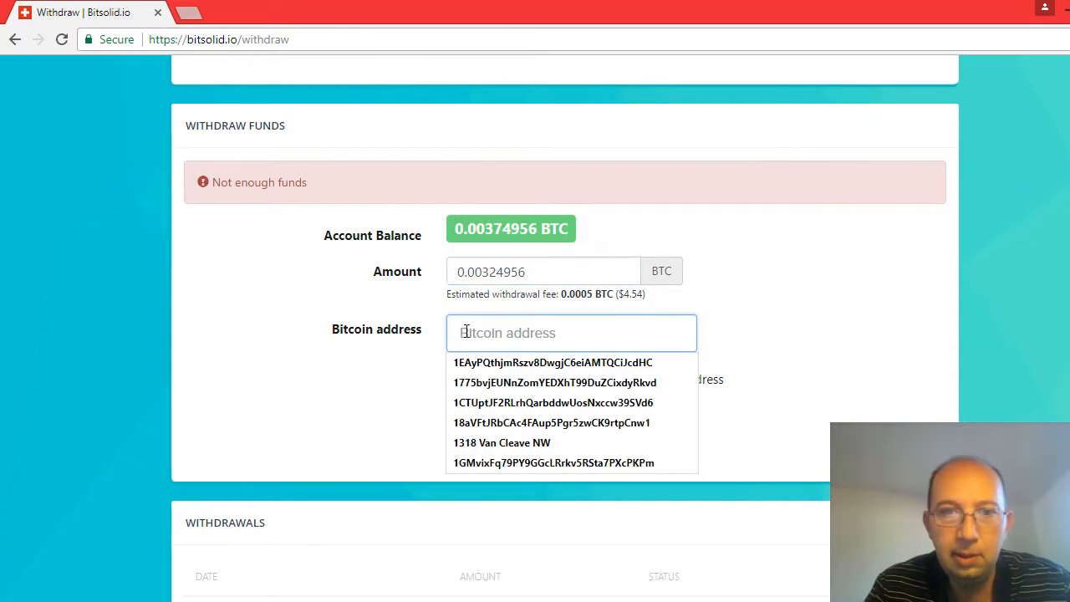
left_click(552, 362)
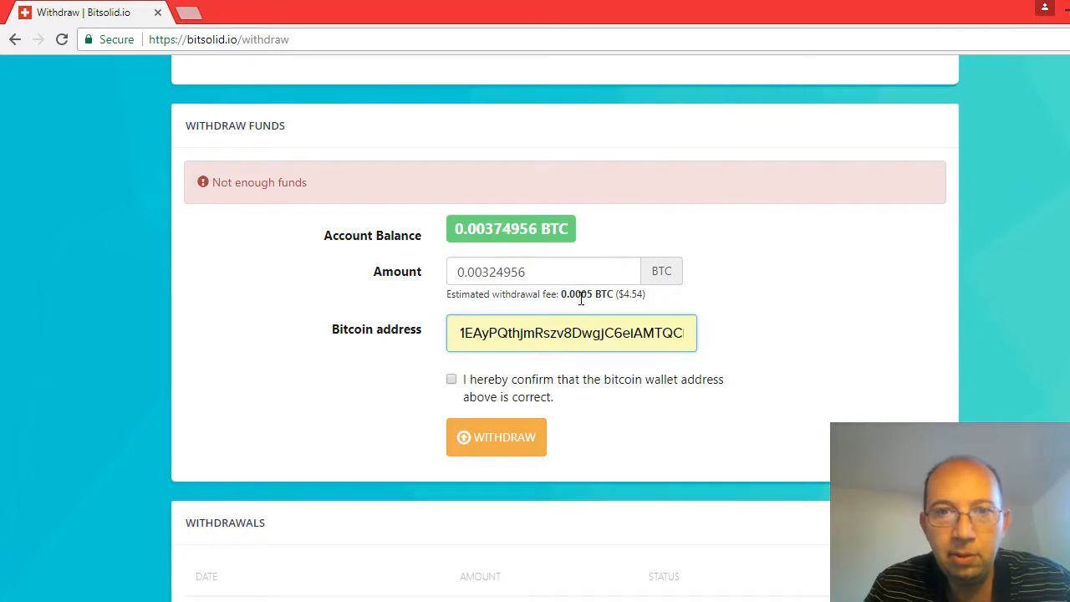
left_click(451, 379)
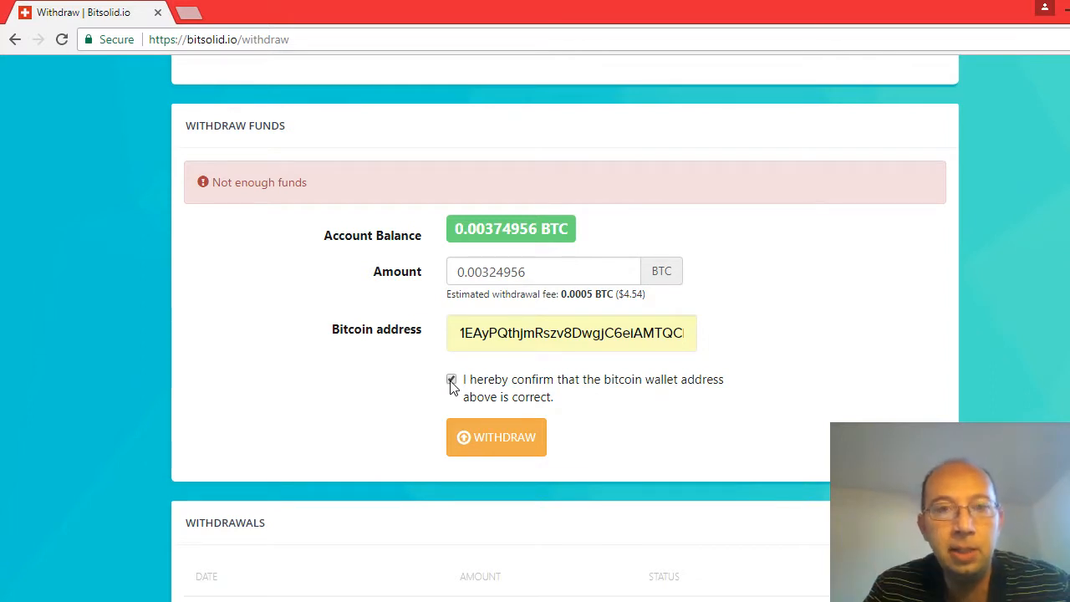
left_click(452, 378)
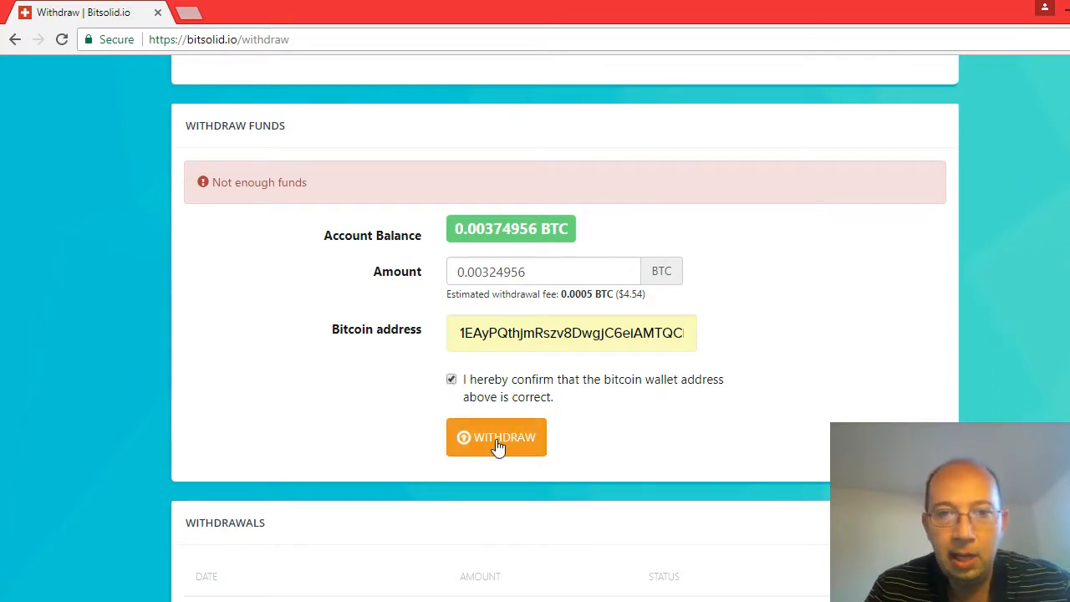
left_click(495, 436)
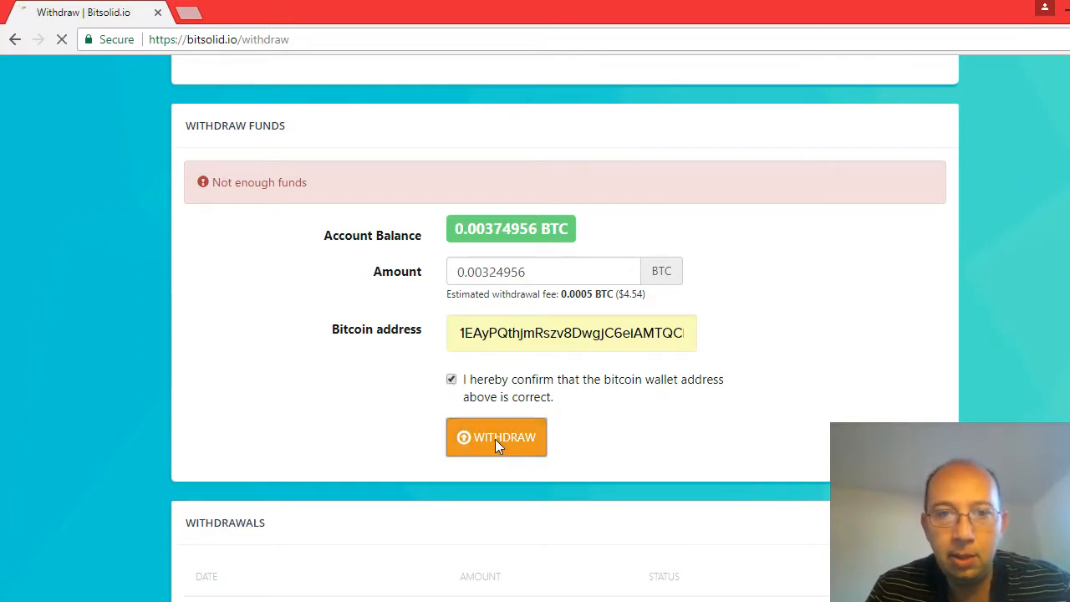
left_click(496, 438)
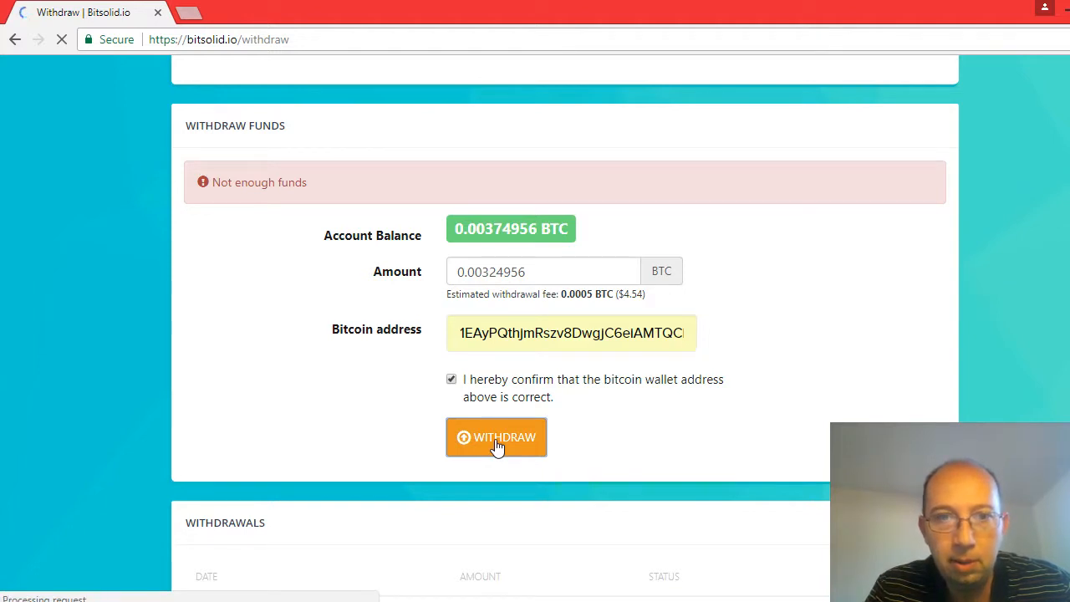
left_click(495, 437)
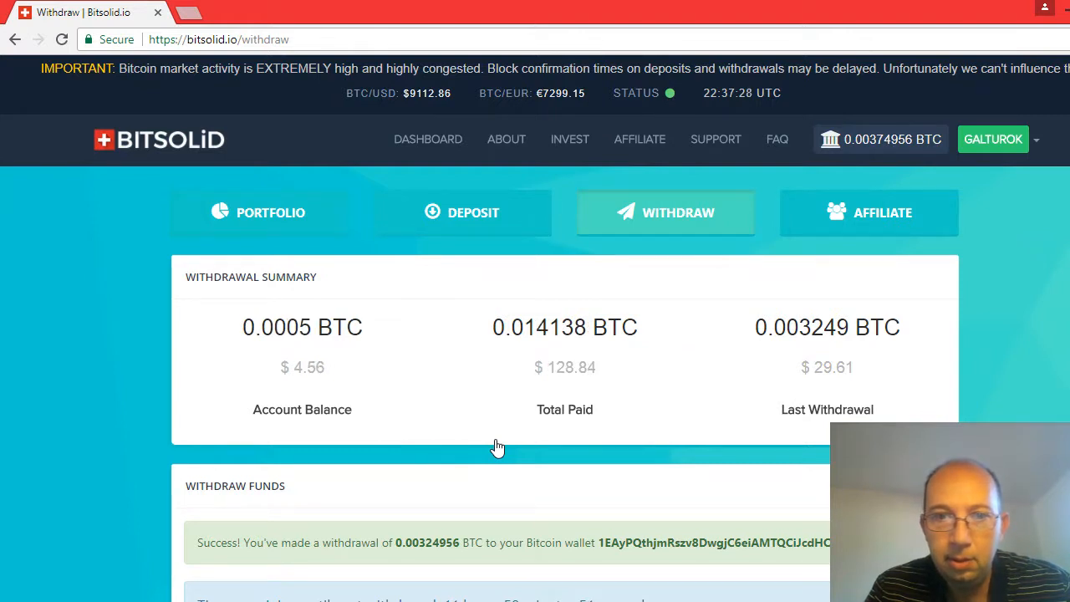
mouse_move(567, 338)
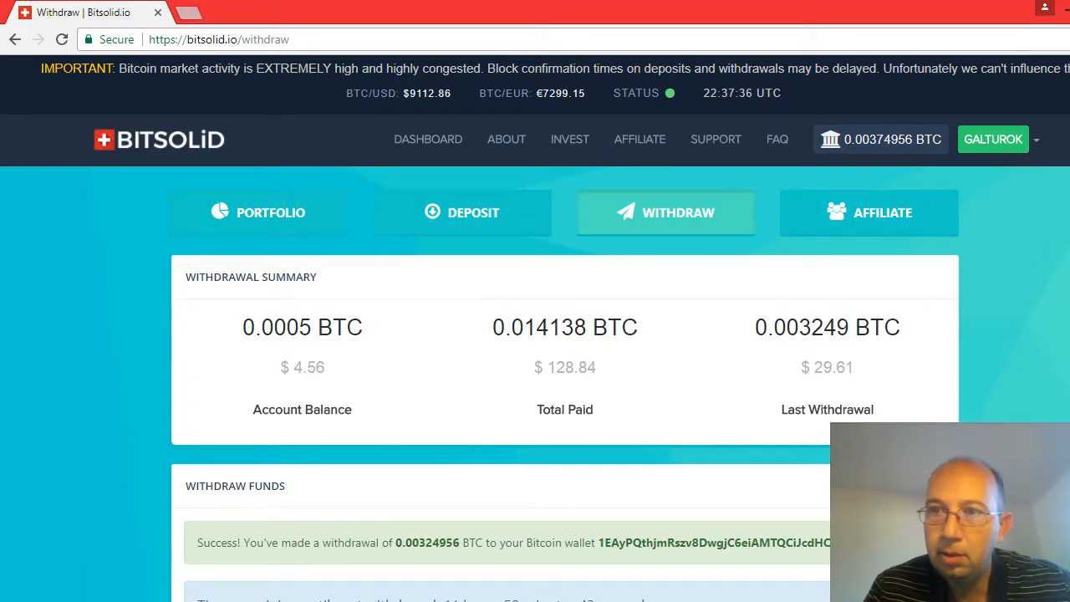
- Scroll to the Withdrawals table showing the 0.003249 BTC withdrawal completed
scroll("down", 3)
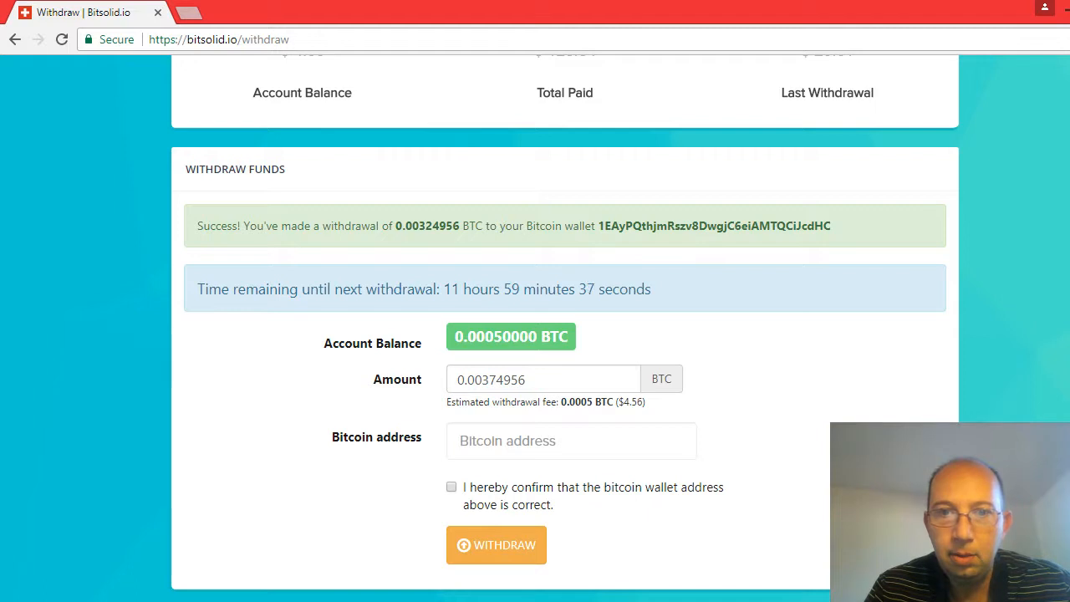
scroll("down", 3)
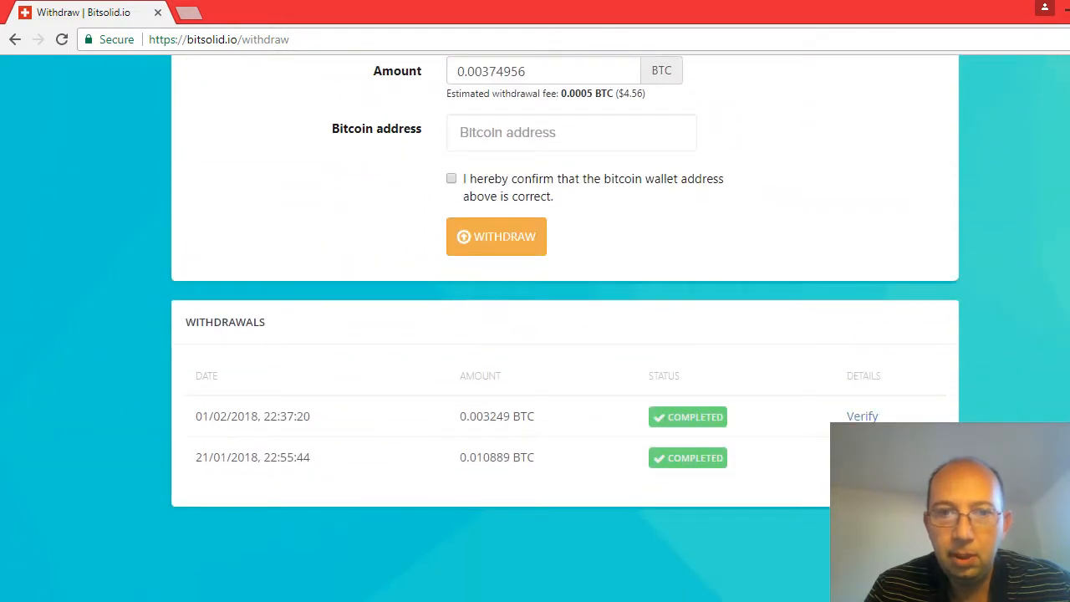
mouse_move(381, 421)
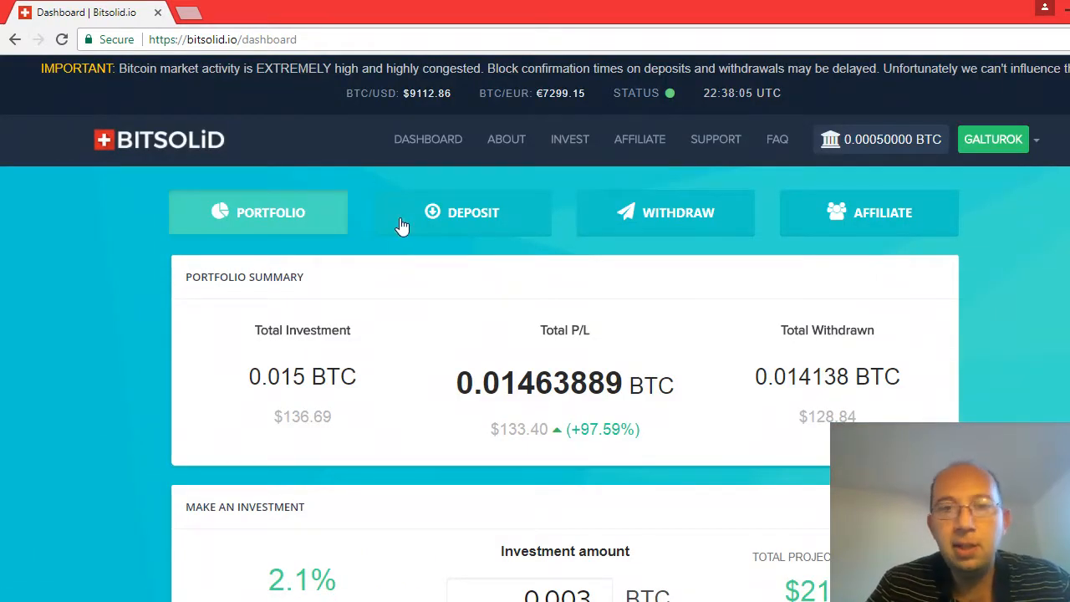
mouse_move(629, 427)
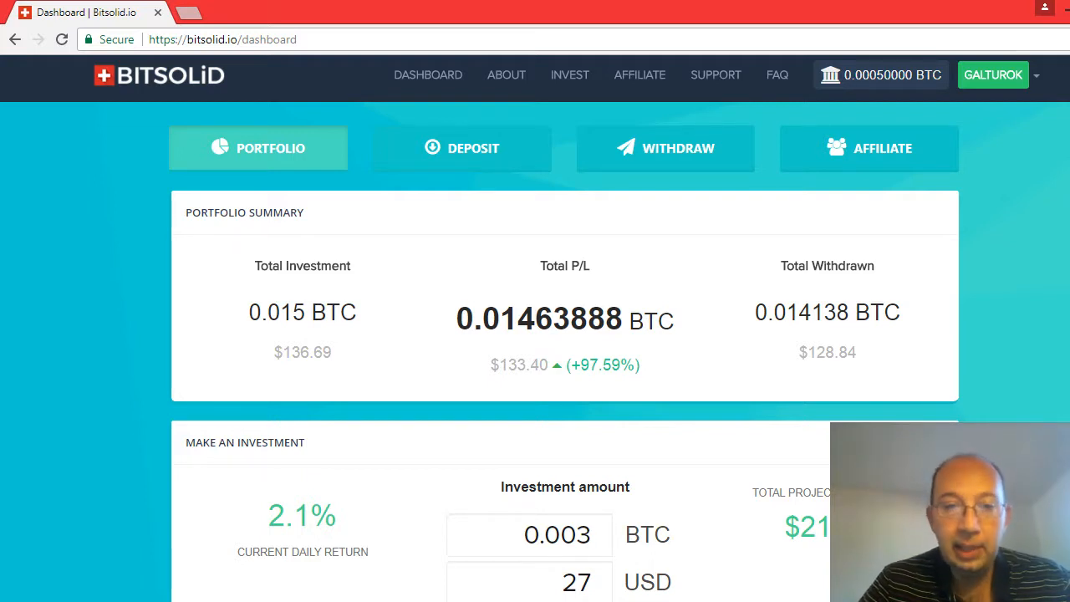
- Scroll the dashboard to the Transactions table listing both withdrawals completed, 0.014138 BTC total
scroll("down", 3)
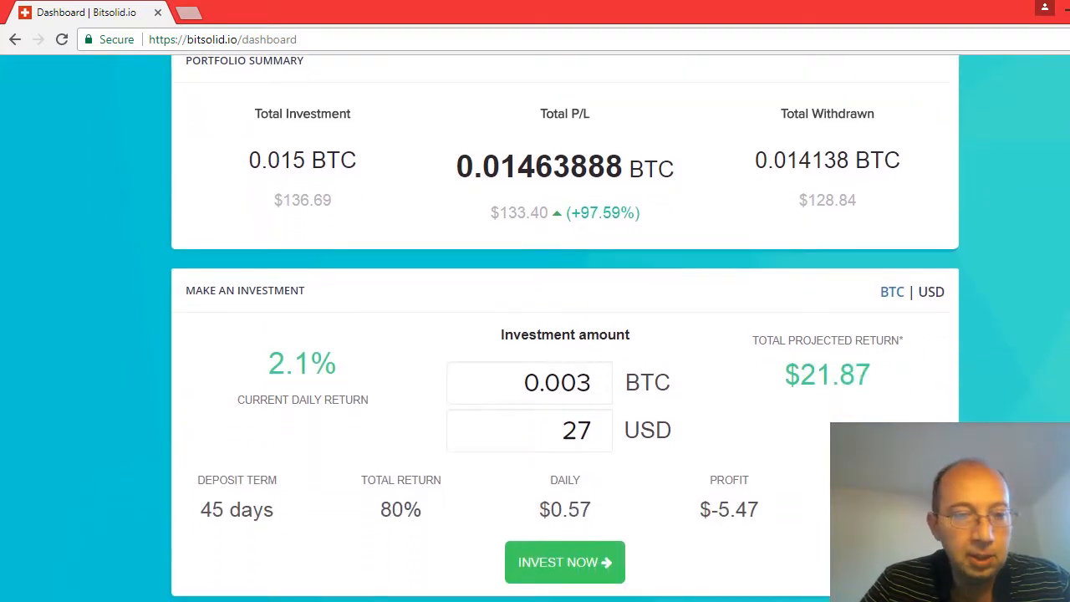
scroll("down", 3)
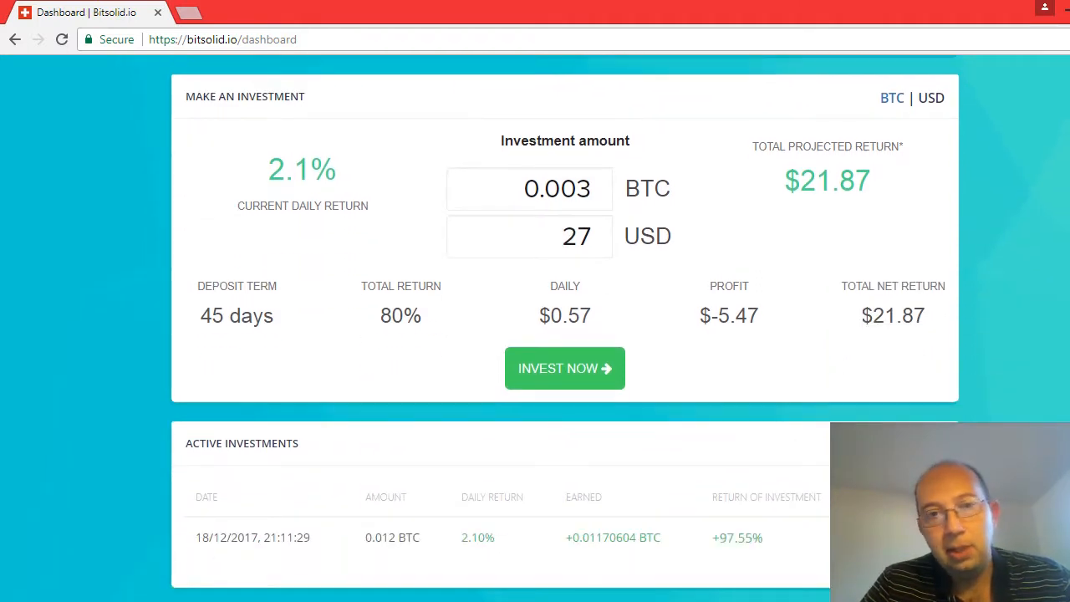
scroll("down", 3)
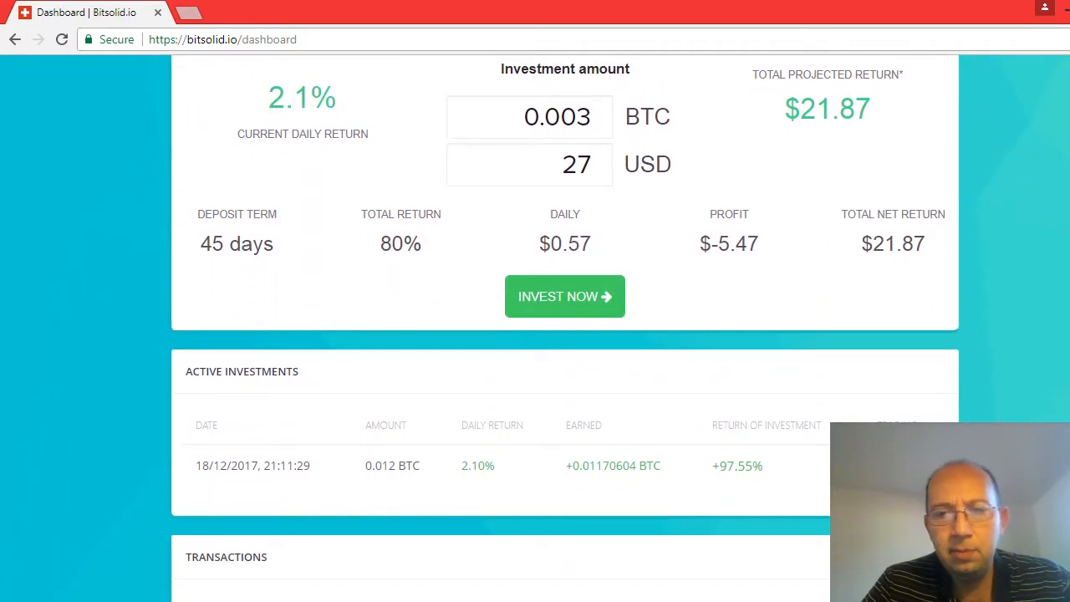
scroll("down", 3)
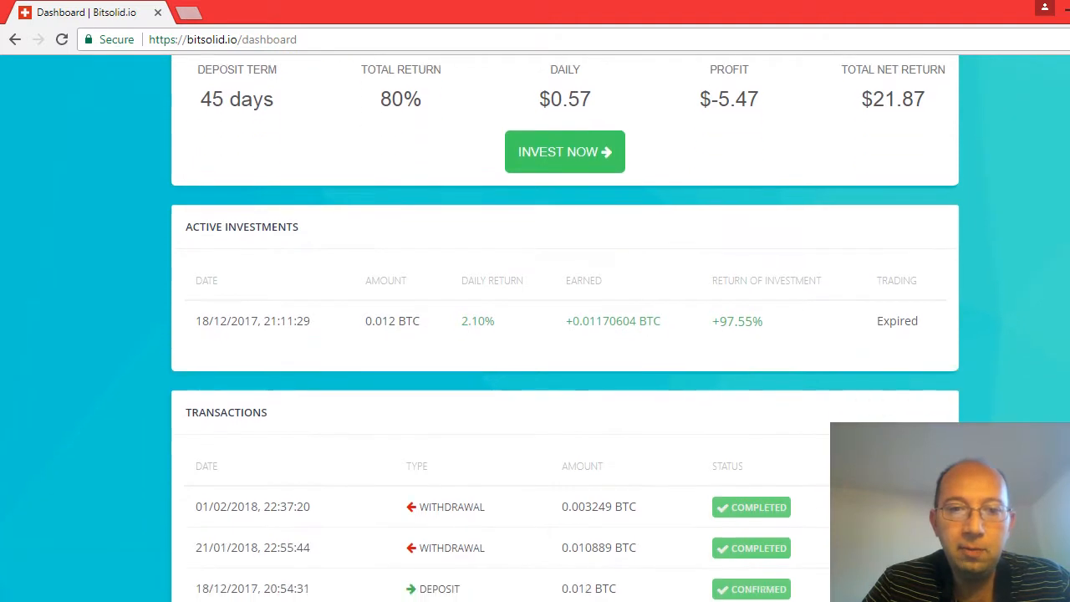
scroll("down", 3)
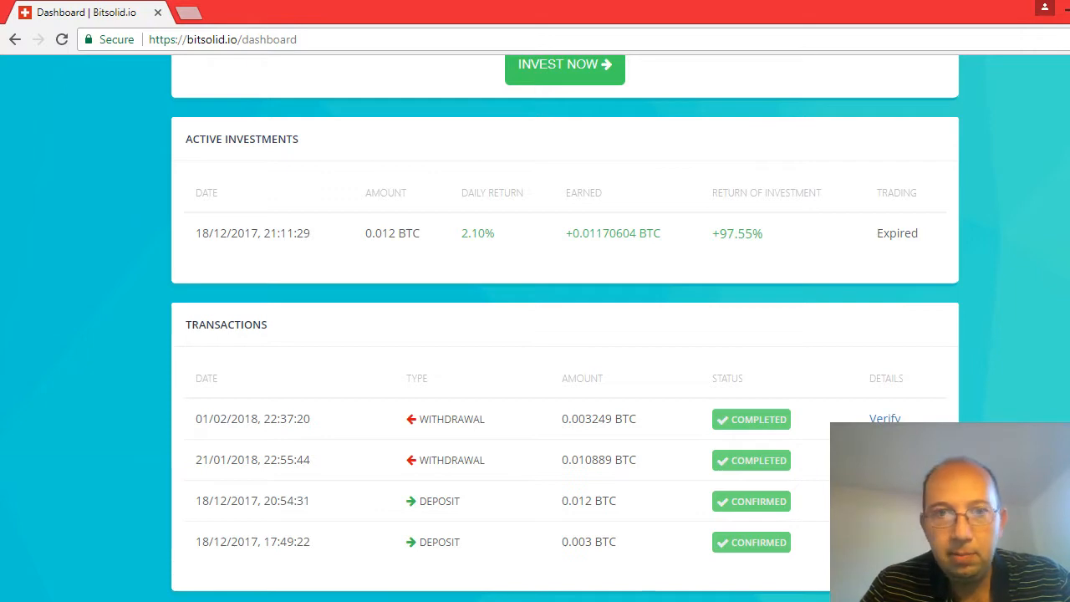
scroll("down", 3)
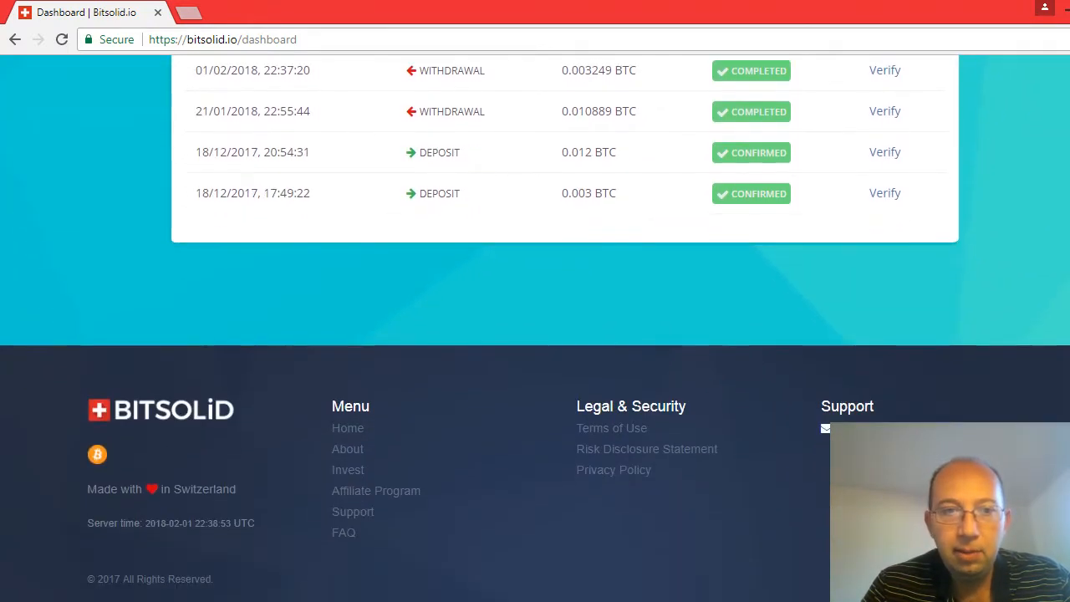
scroll("up", 3)
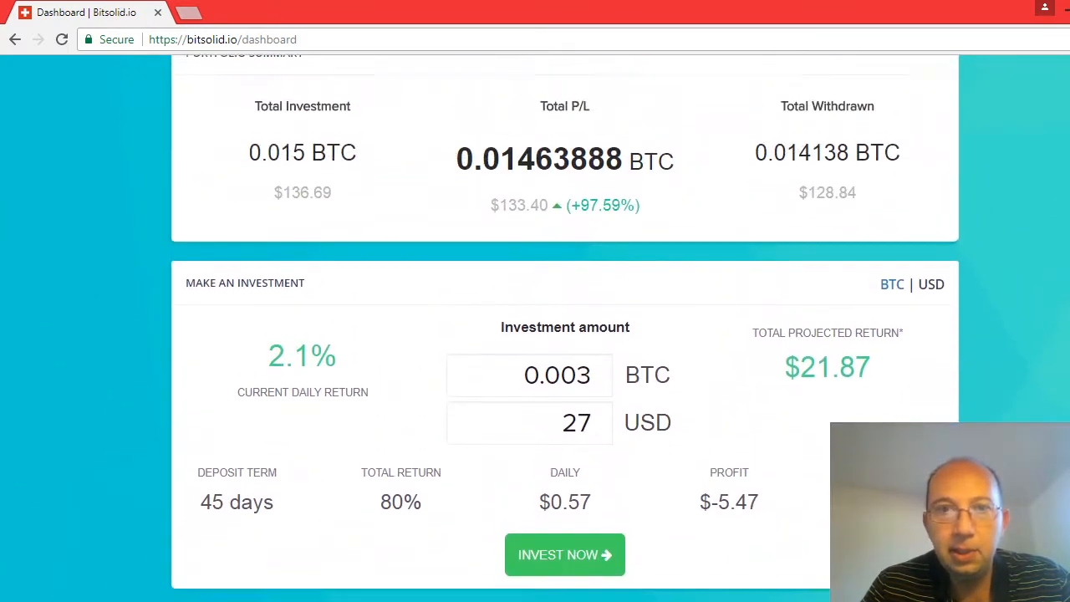
scroll("up", 3)
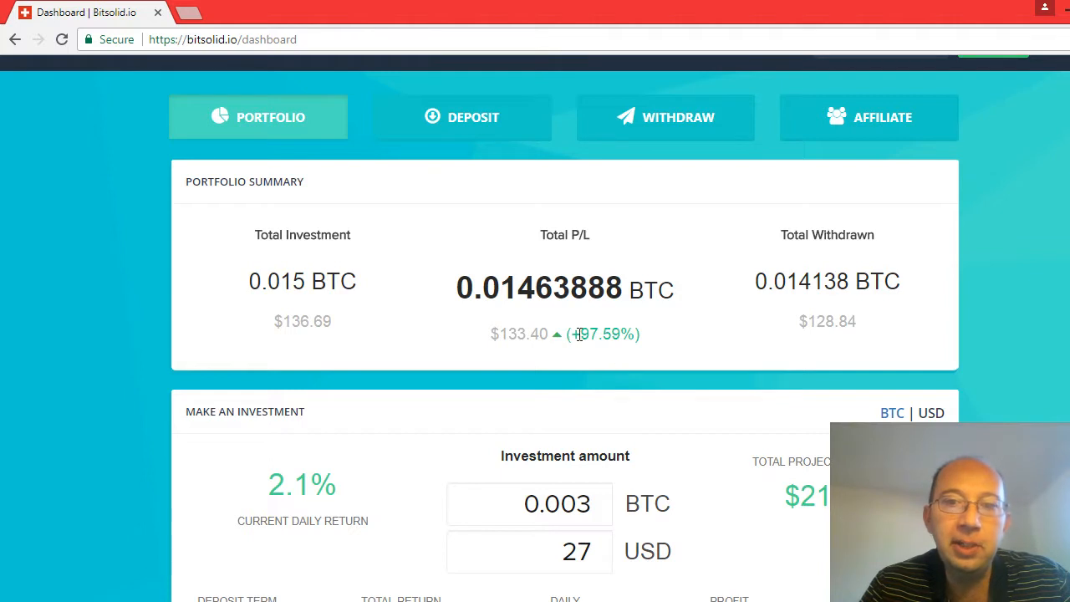
mouse_move(608, 351)
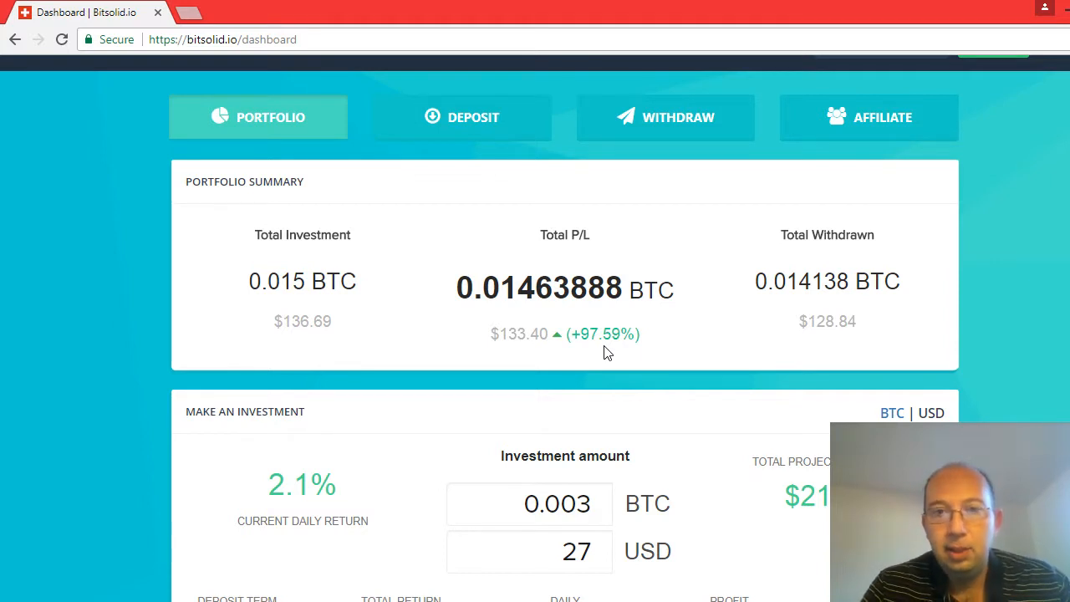
mouse_move(520, 278)
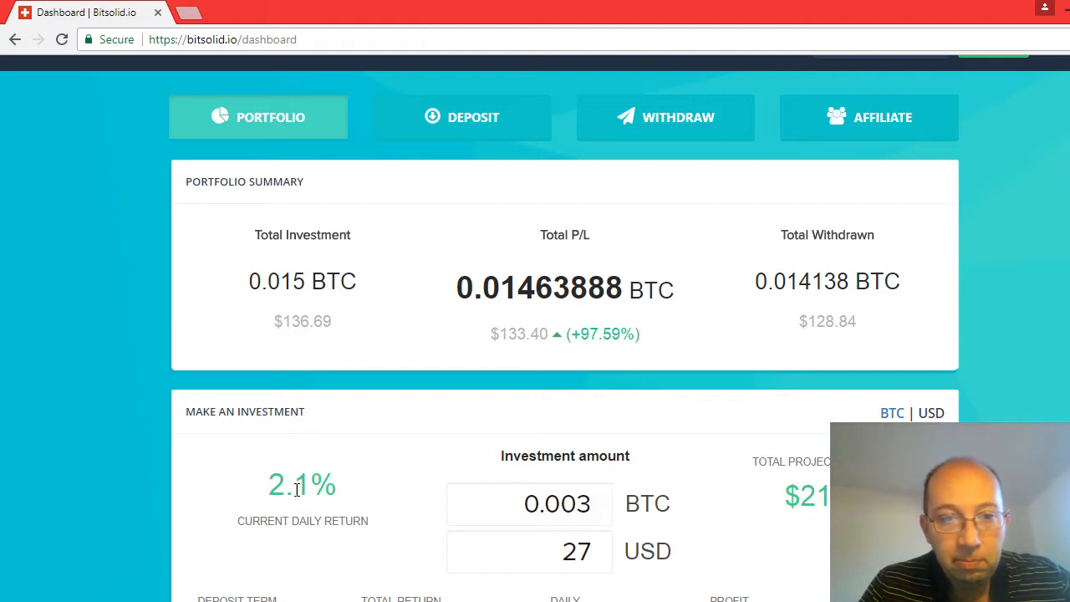
mouse_move(559, 443)
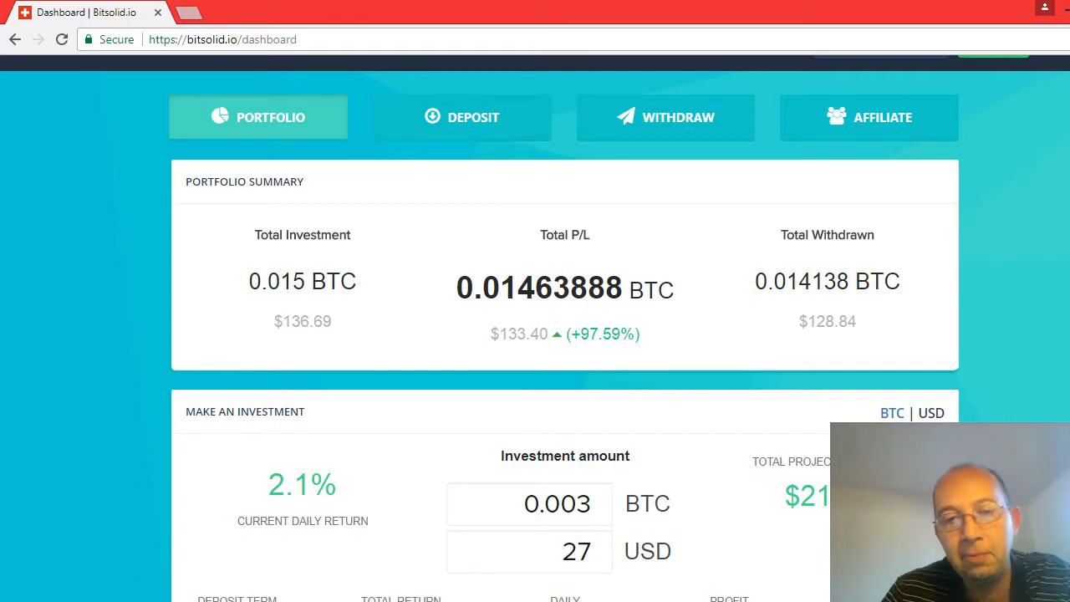
mouse_move(404, 451)
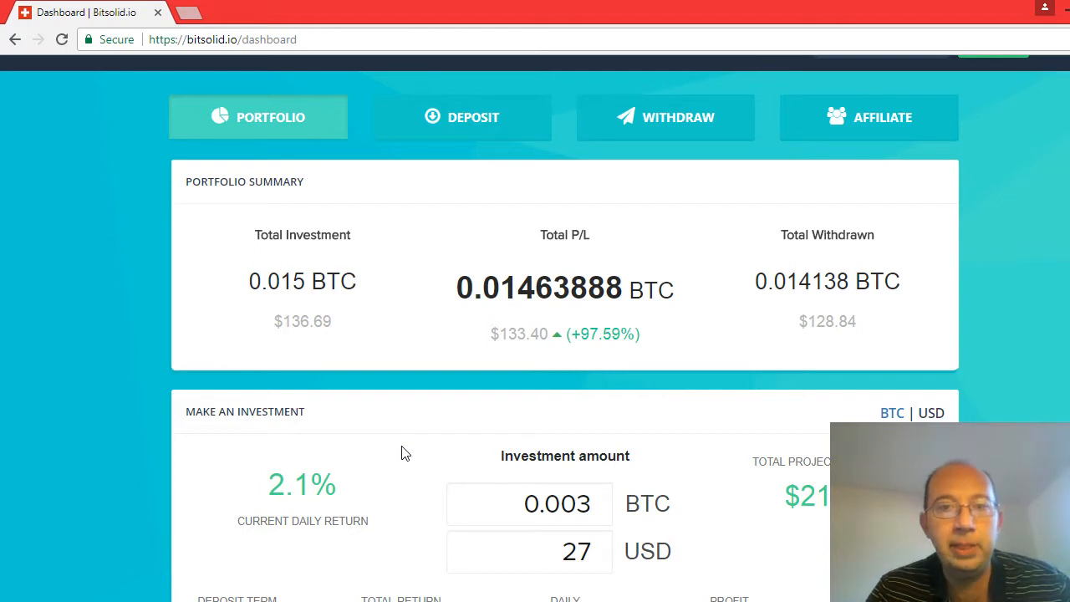
mouse_move(488, 426)
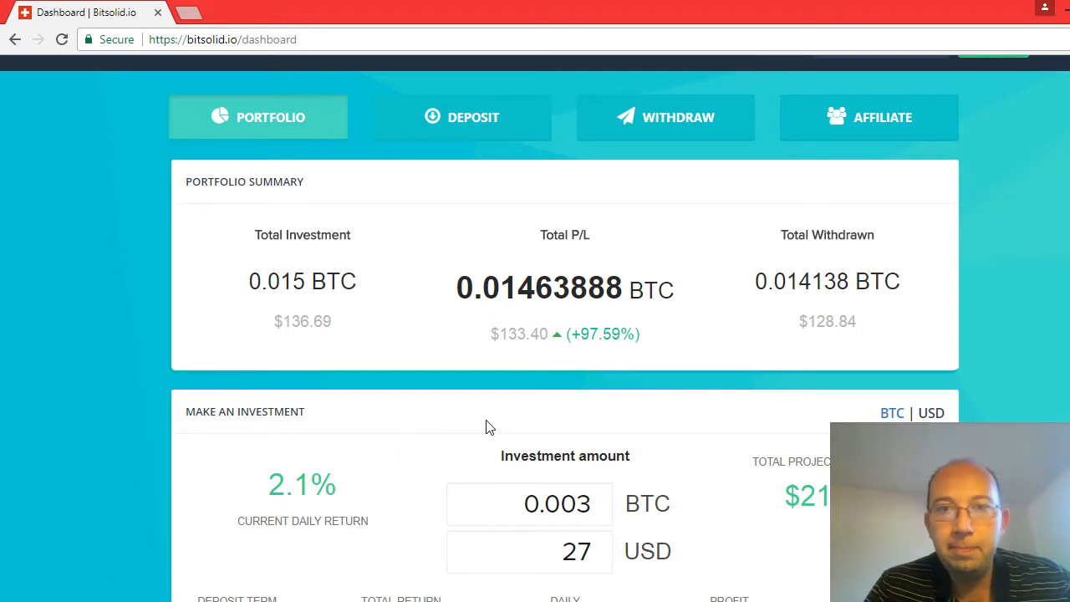